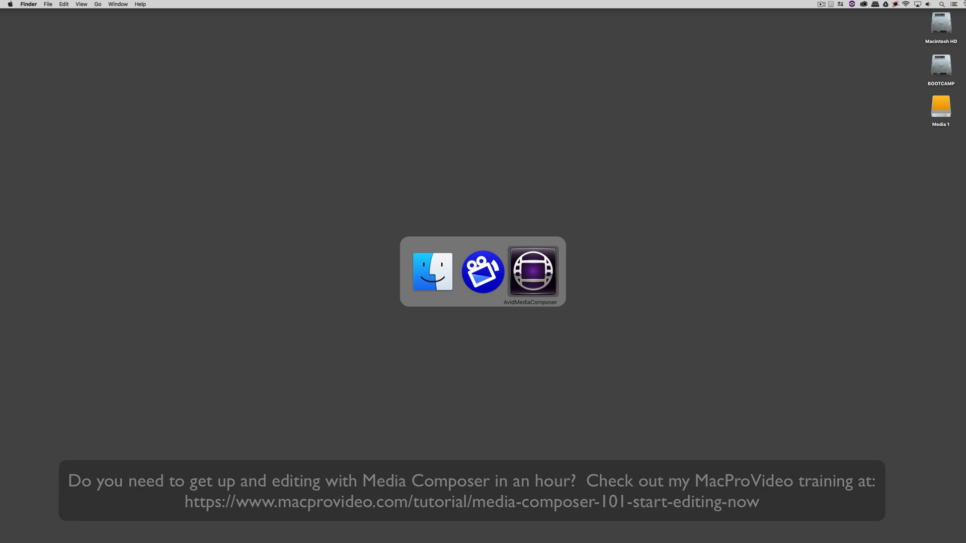
# Bring Avid Media Composer to the front, showing the bin and untitled title sequence.
pyautogui.click(532, 272)
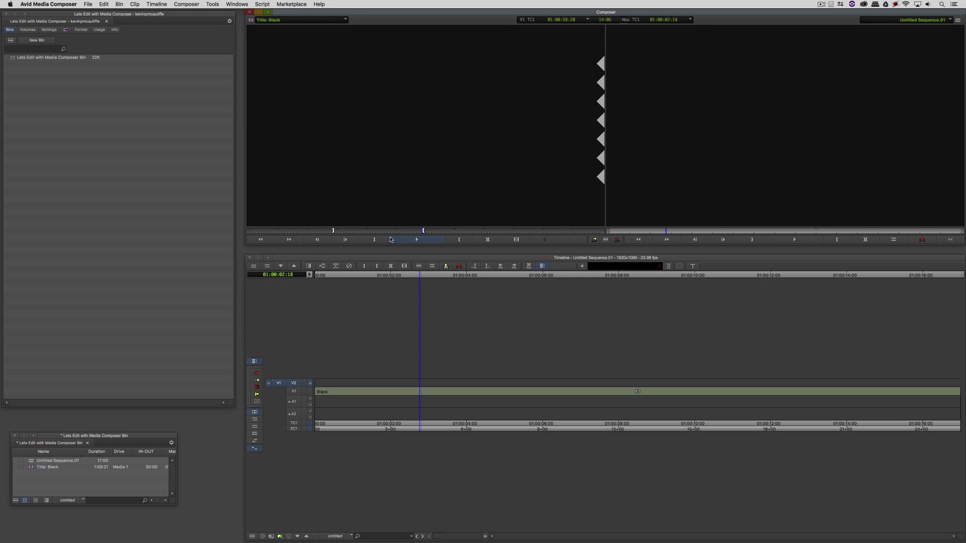
pyautogui.moveTo(390, 239)
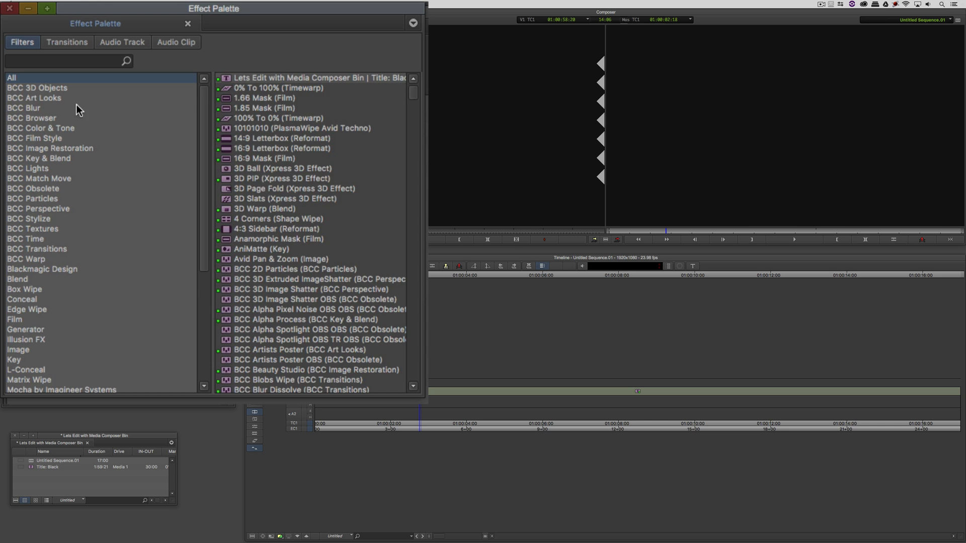
# Show the BCC 3D Objects effect category in the Effect Palette.
pyautogui.click(36, 88)
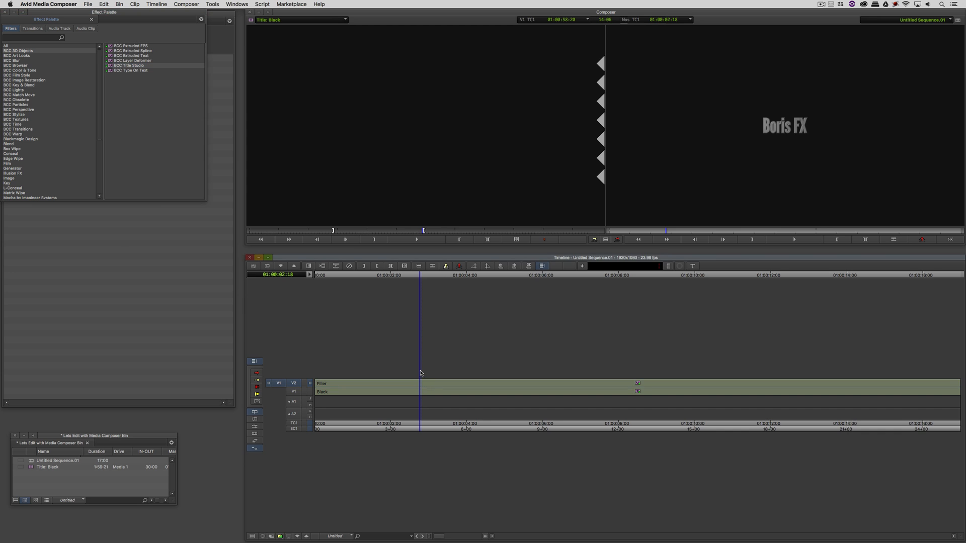
pyautogui.moveTo(394, 373)
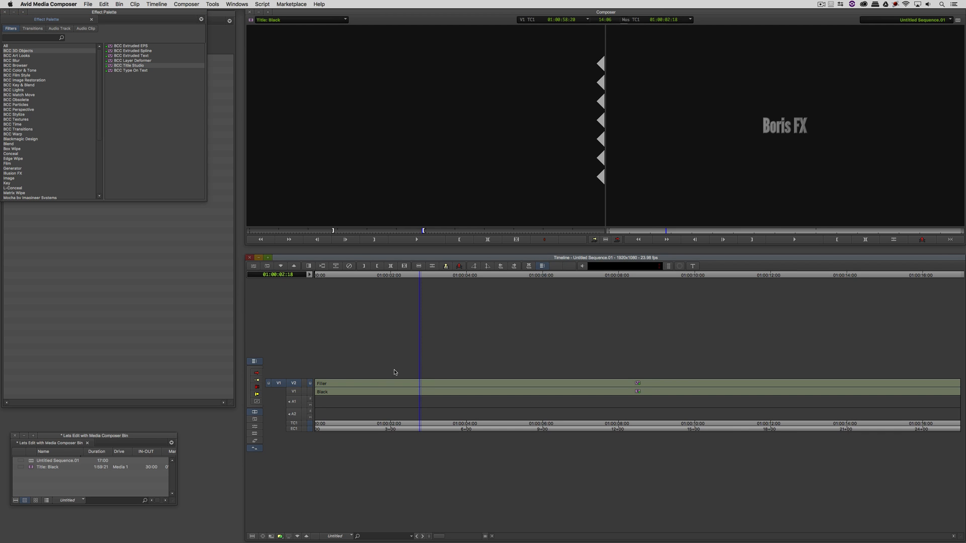
pyautogui.moveTo(760, 180)
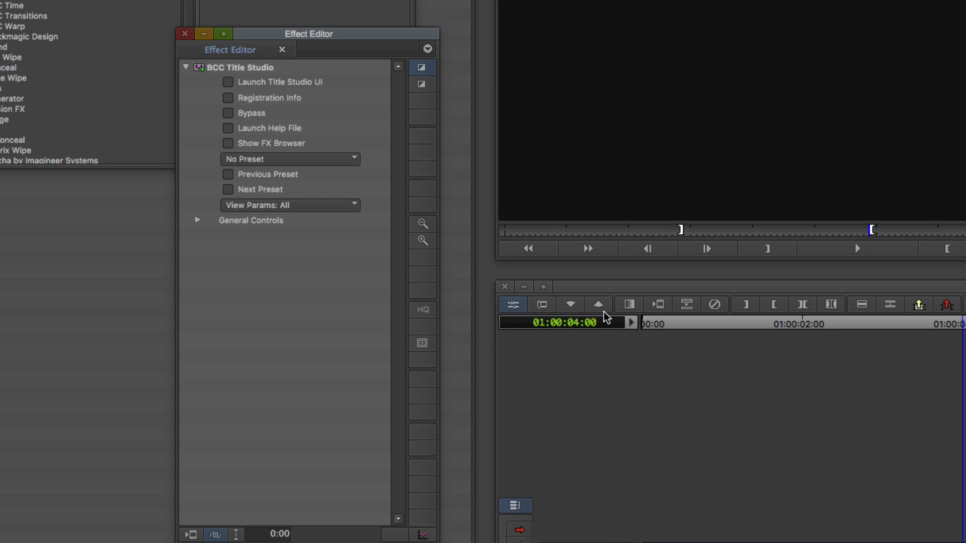
pyautogui.moveTo(514, 306)
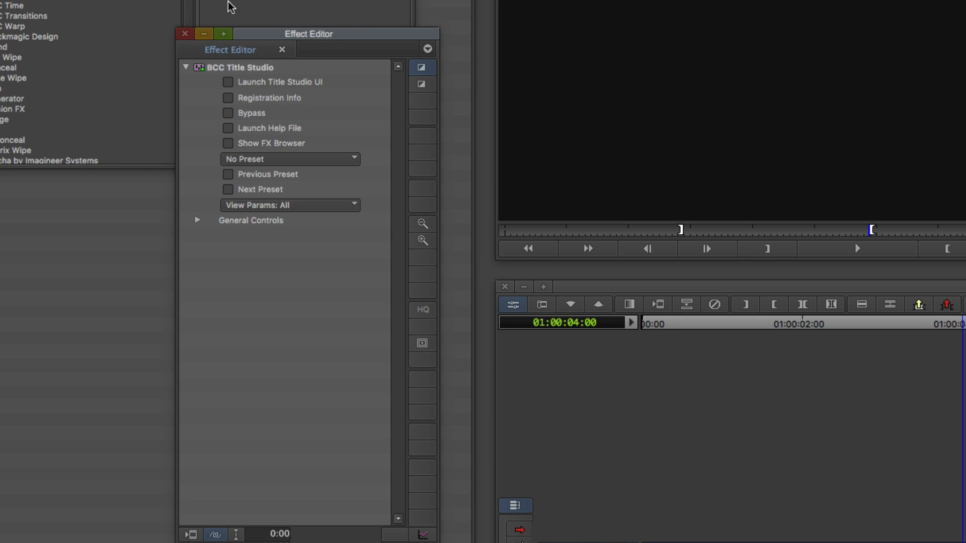
pyautogui.moveTo(346, 104)
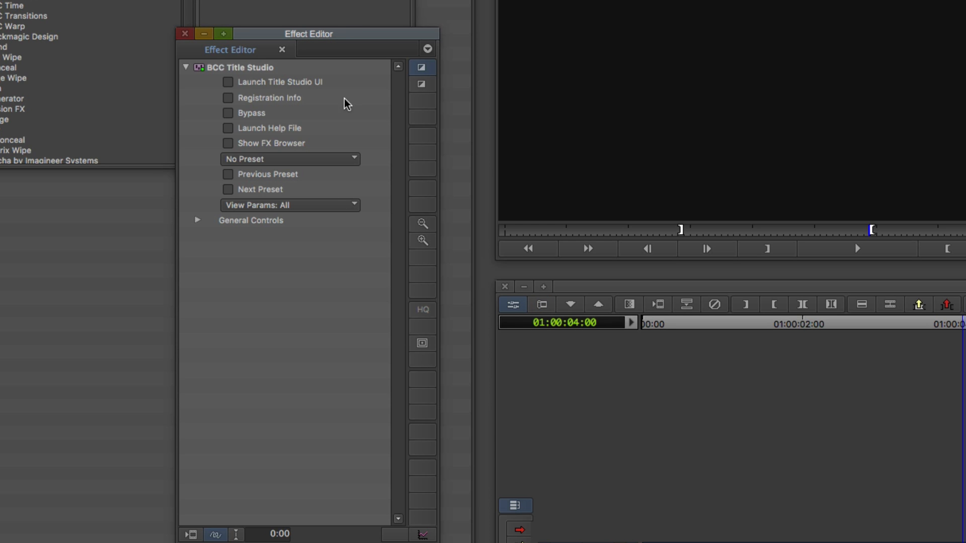
pyautogui.moveTo(254, 91)
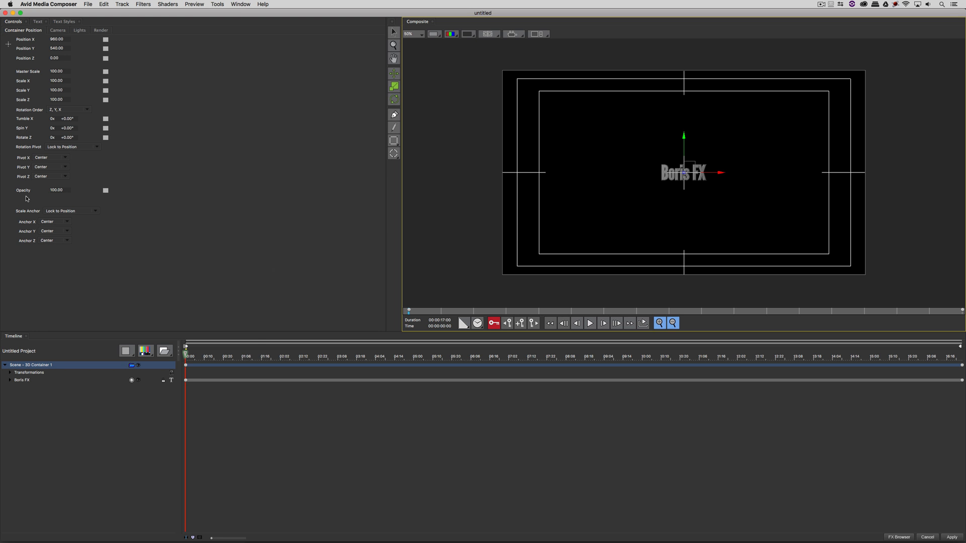
# Remove the default Boris FX title layer and add a new Flat Text layer.
pyautogui.click(278, 356)
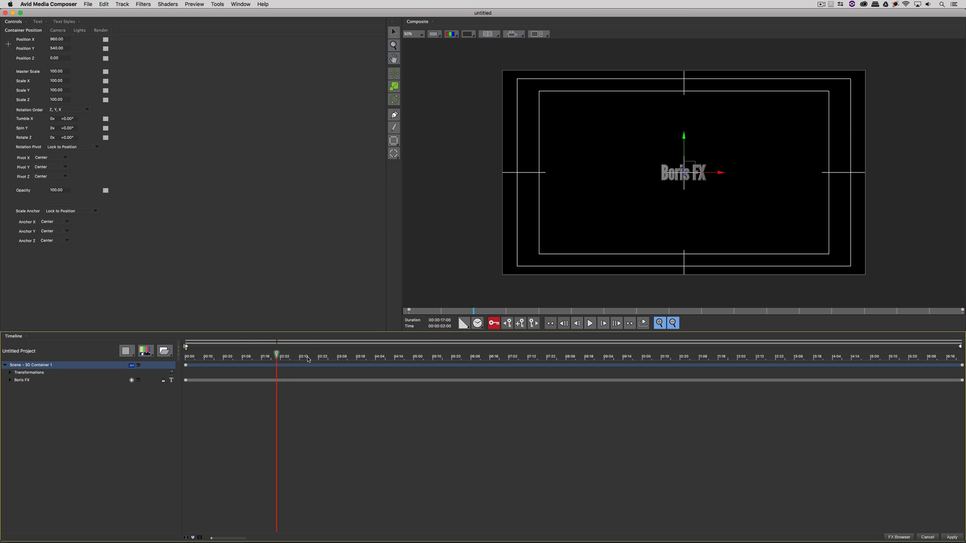
pyautogui.click(252, 356)
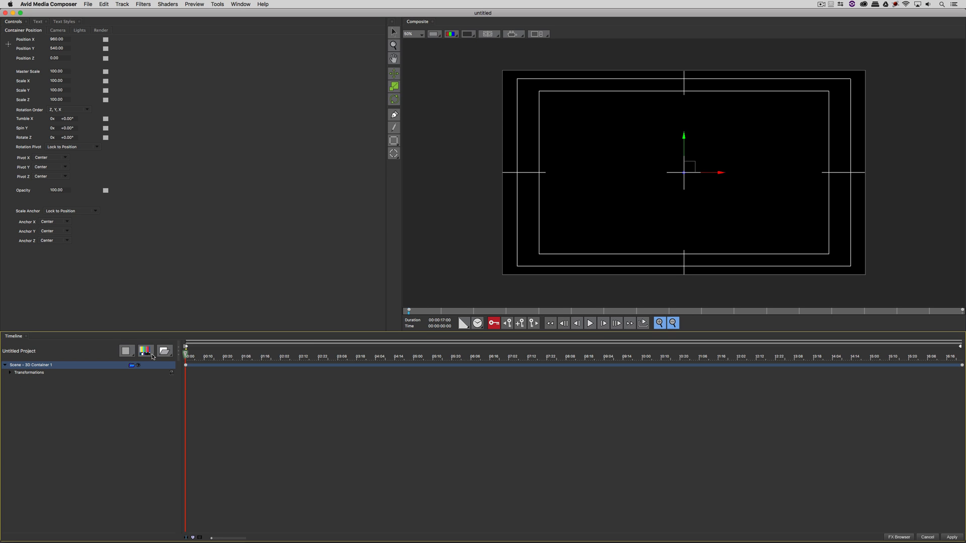
pyautogui.moveTo(146, 351)
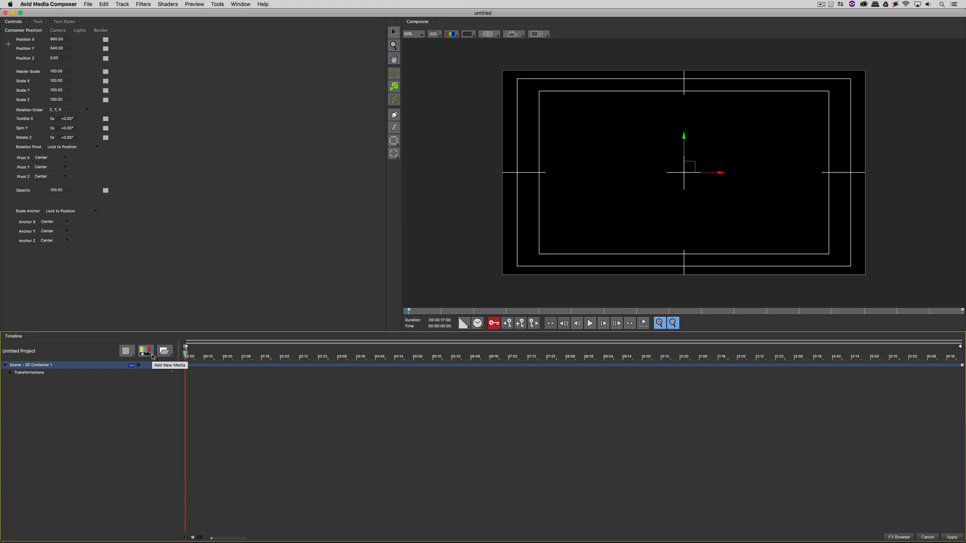
pyautogui.click(146, 351)
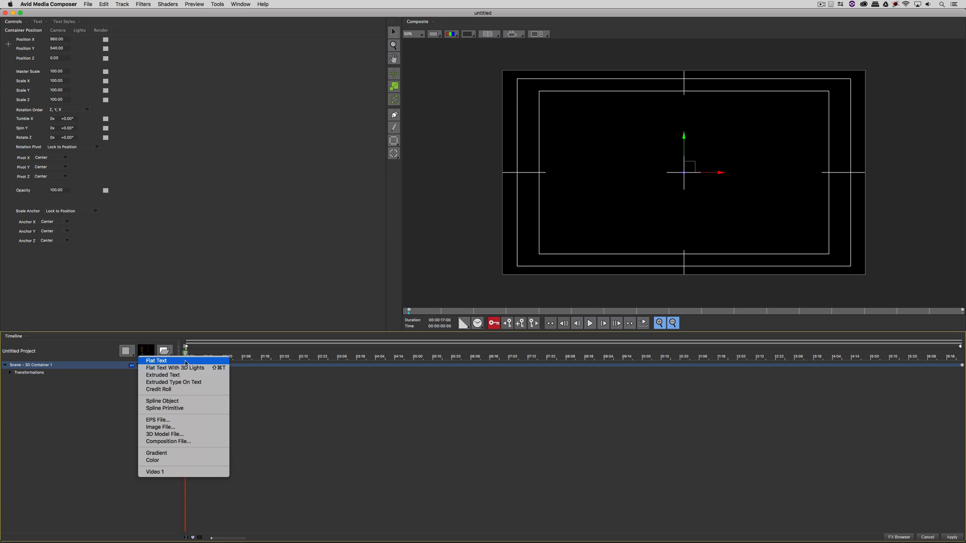
pyautogui.click(156, 361)
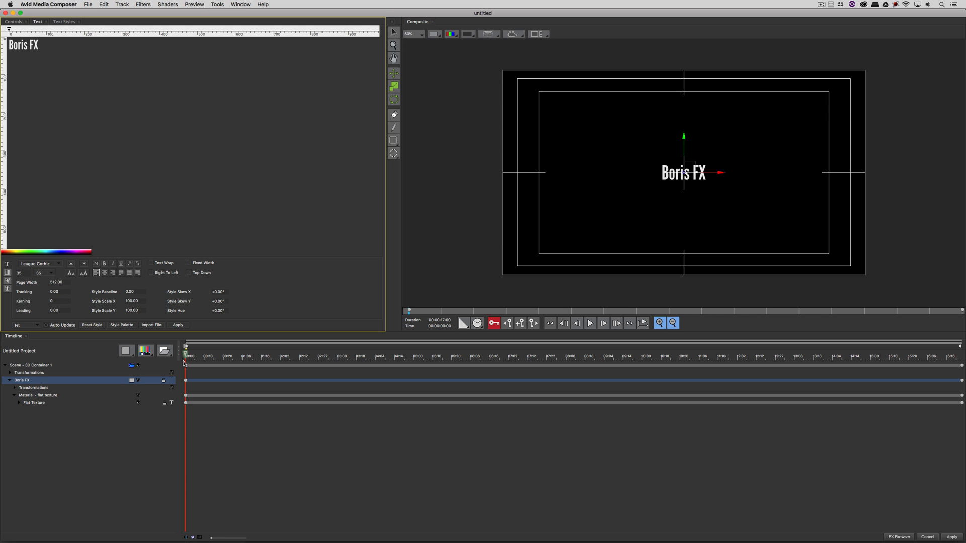
pyautogui.click(104, 5)
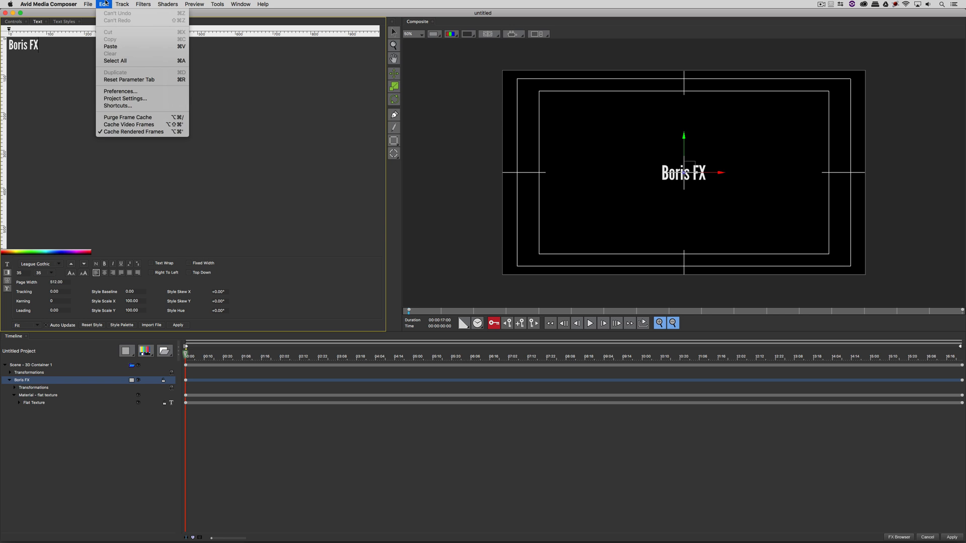
pyautogui.moveTo(125, 98)
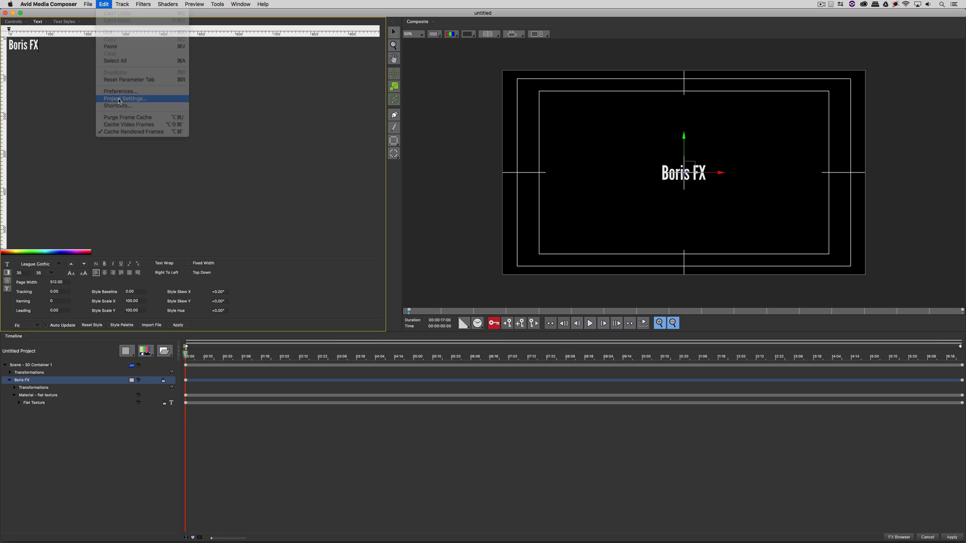
pyautogui.click(125, 99)
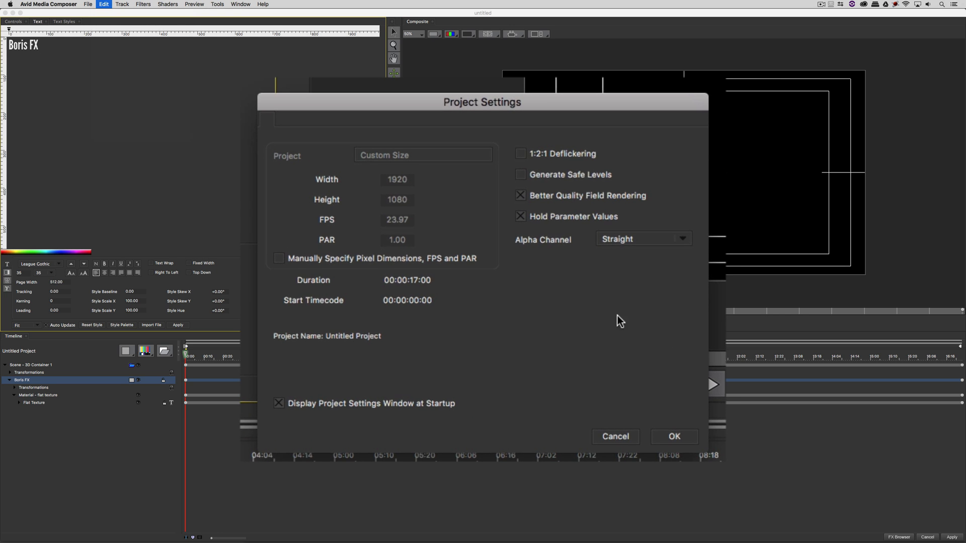
pyautogui.moveTo(514, 233)
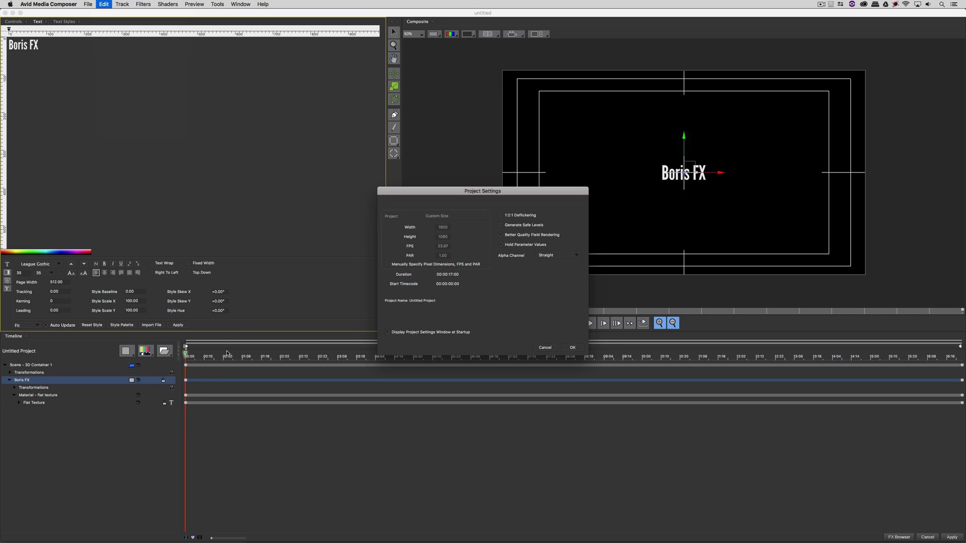
pyautogui.moveTo(195, 340)
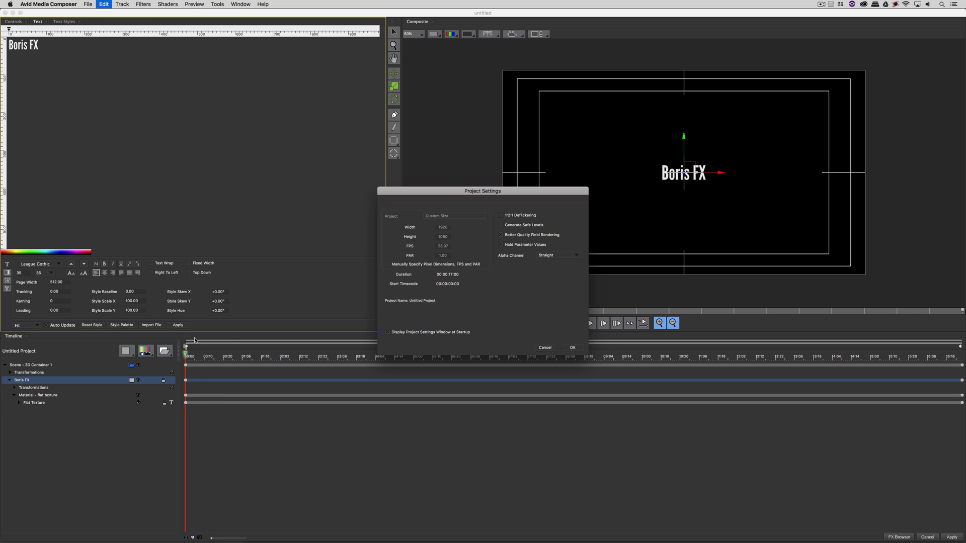
pyautogui.moveTo(313, 439)
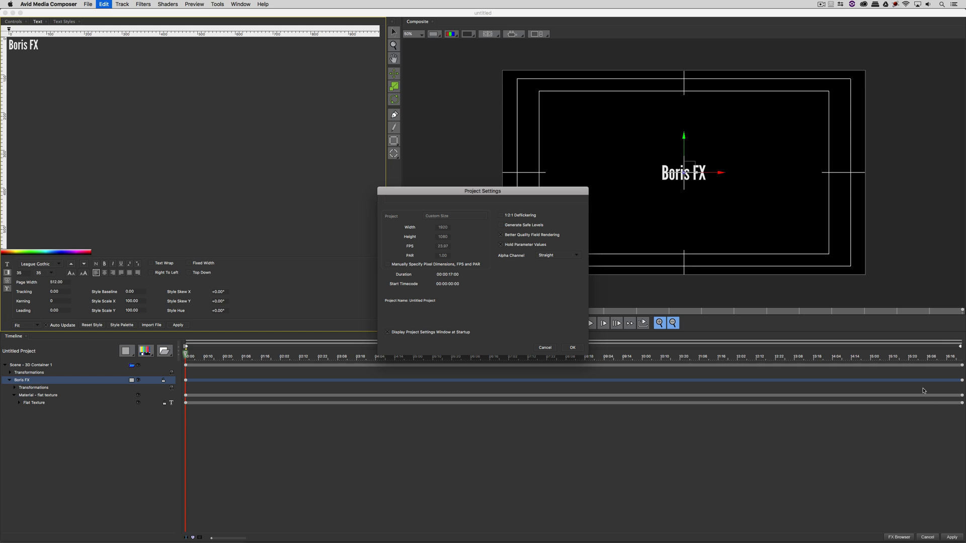
pyautogui.moveTo(823, 368)
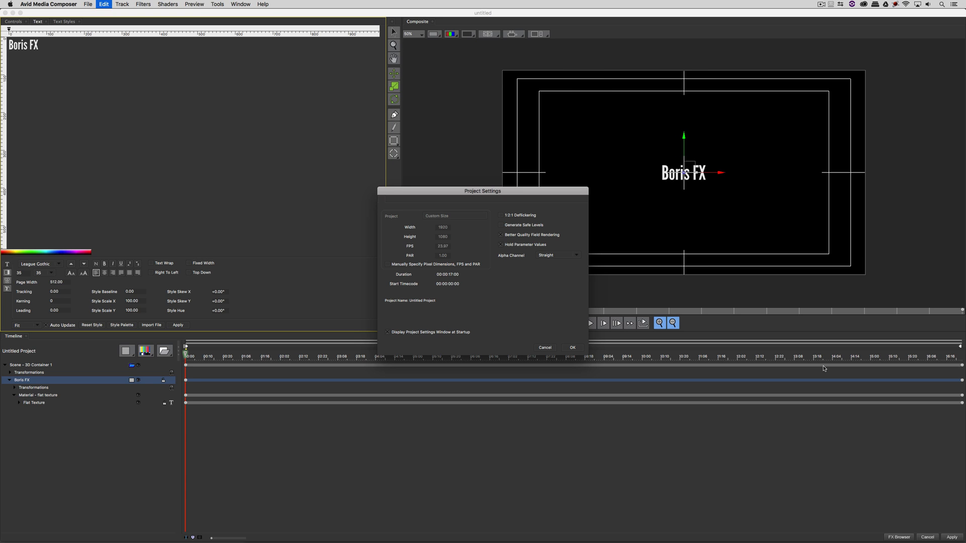
pyautogui.moveTo(571, 233)
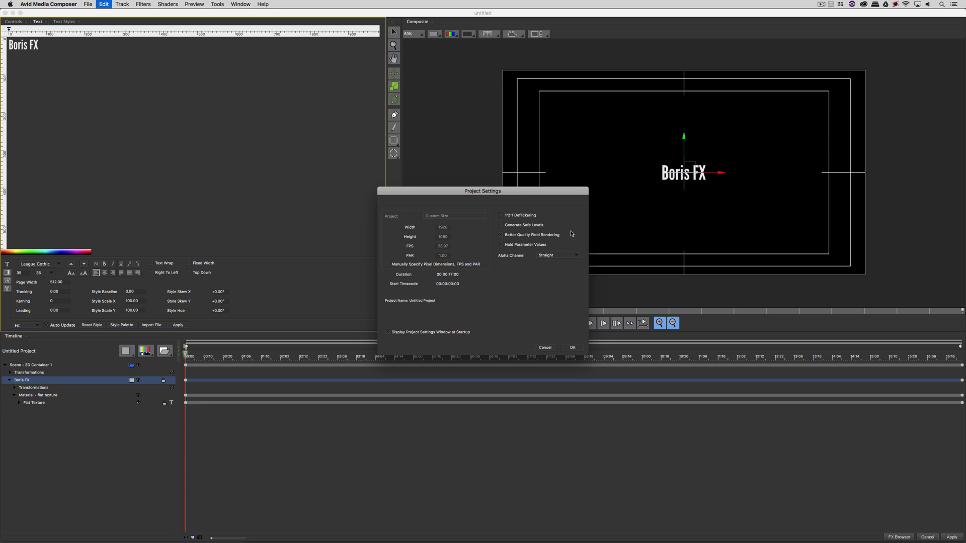
pyautogui.click(572, 347)
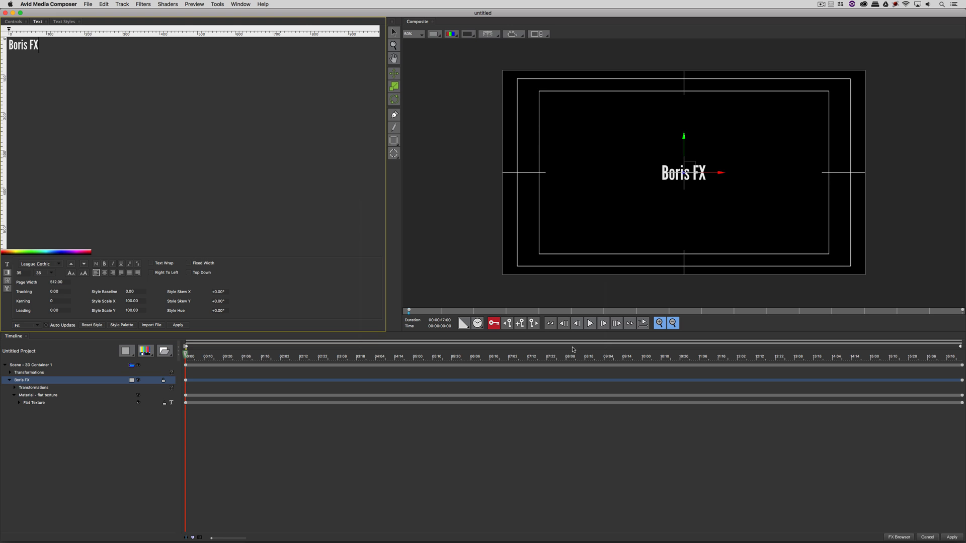
pyautogui.moveTo(177, 359)
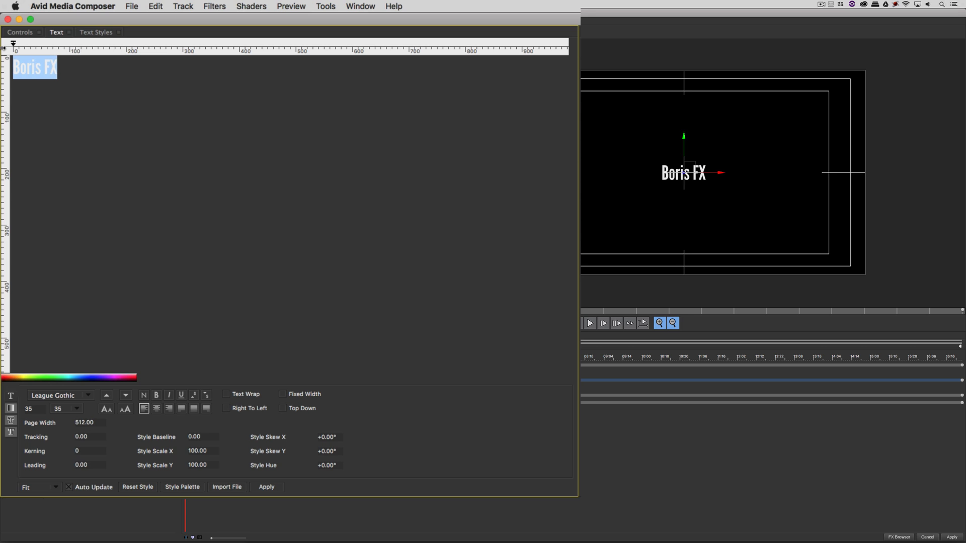
# Change the flat text to 'Starring:' and select the whole line.
pyautogui.write('S')
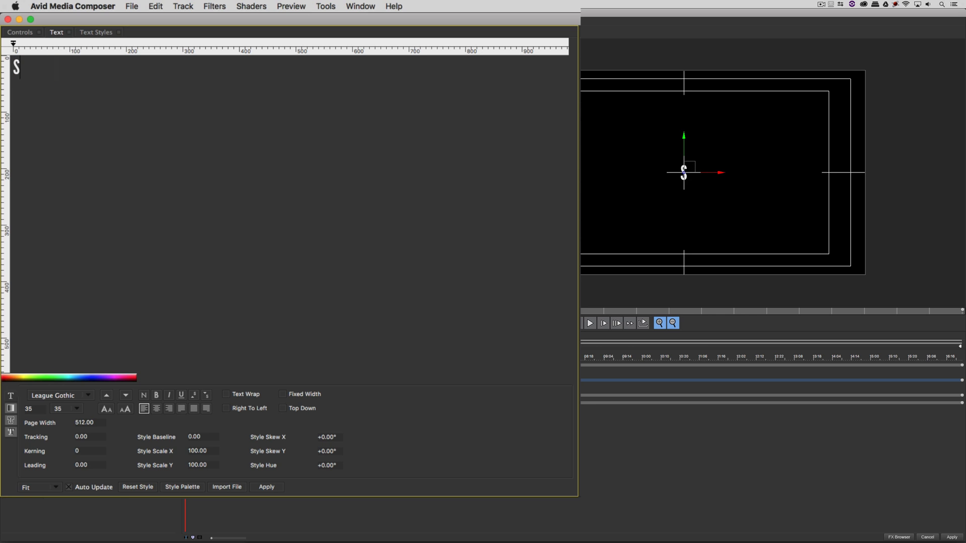
pyautogui.write('tarring:')
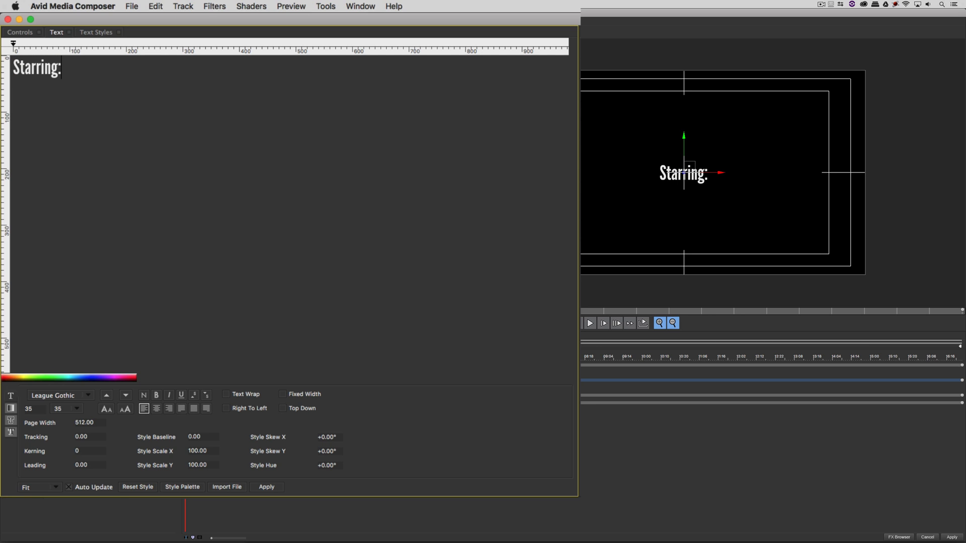
pyautogui.doubleClick(34, 68)
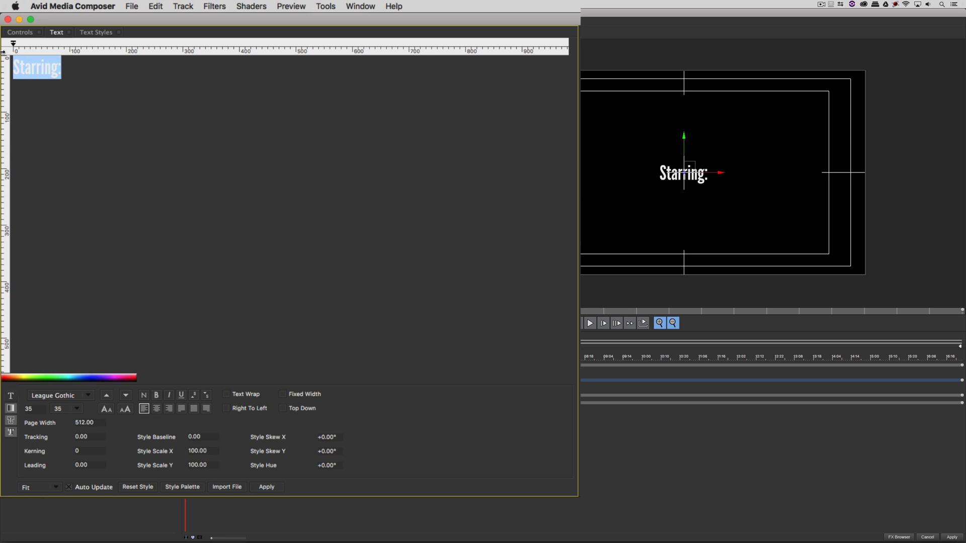
pyautogui.tripleClick(31, 408)
pyautogui.write('45')
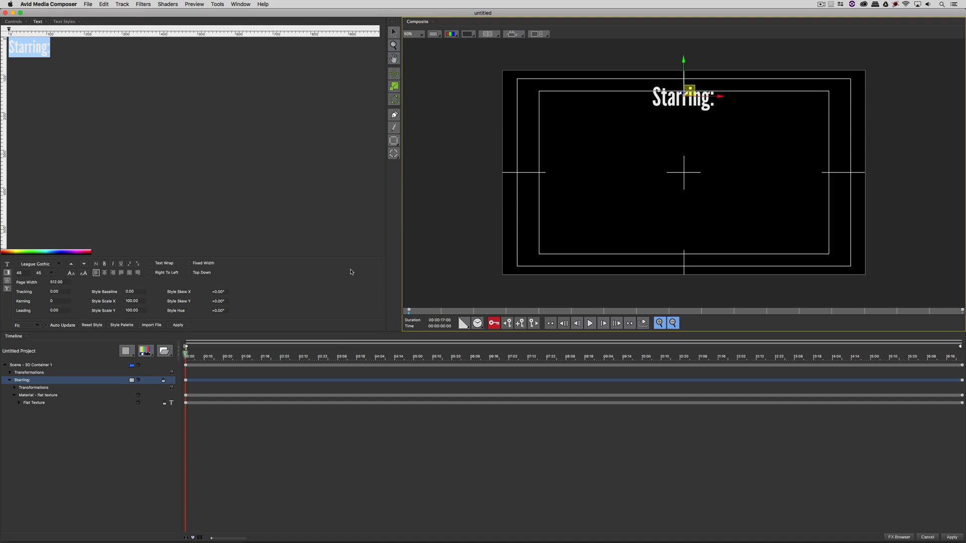
pyautogui.moveTo(76, 425)
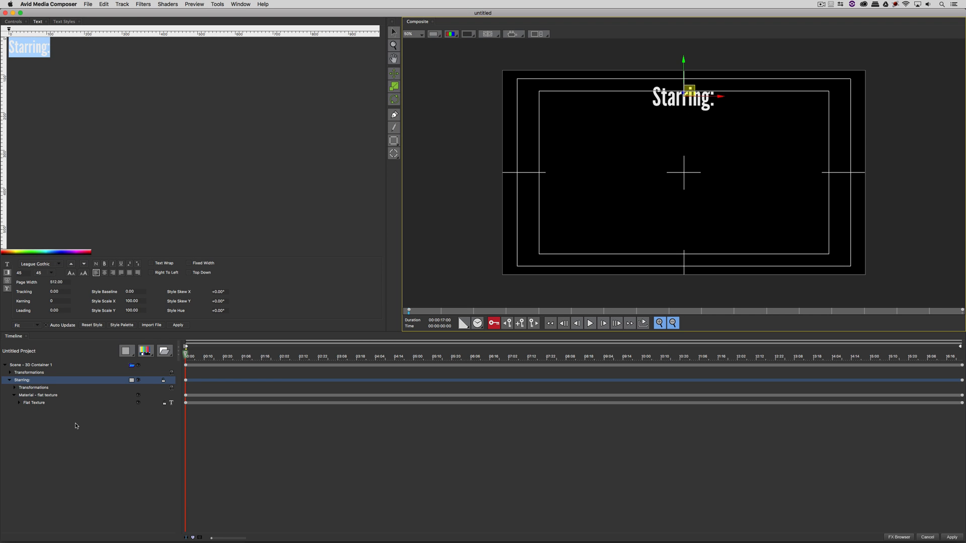
pyautogui.moveTo(65, 384)
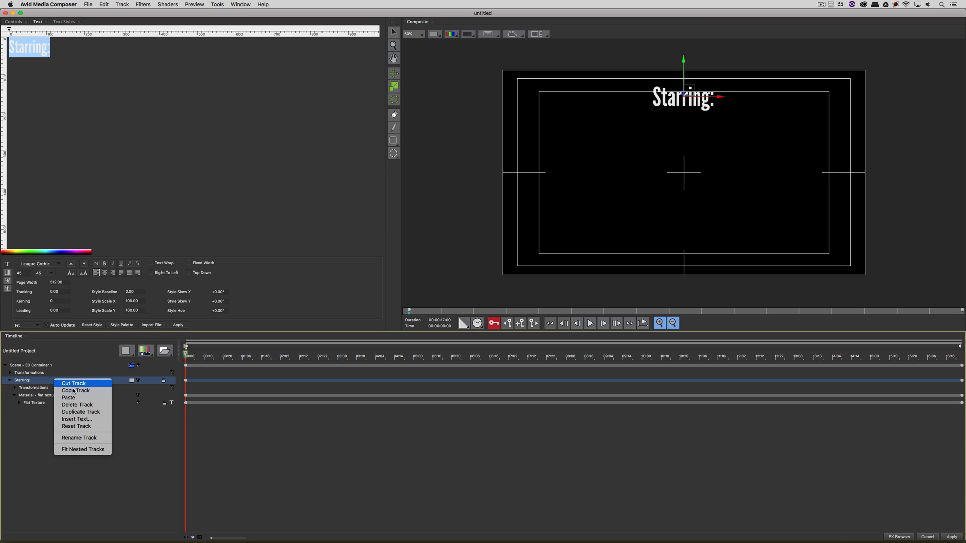
# Duplicate the Starring: layer and retype the copy as 'Kevin P McAuliffe'.
pyautogui.click(80, 412)
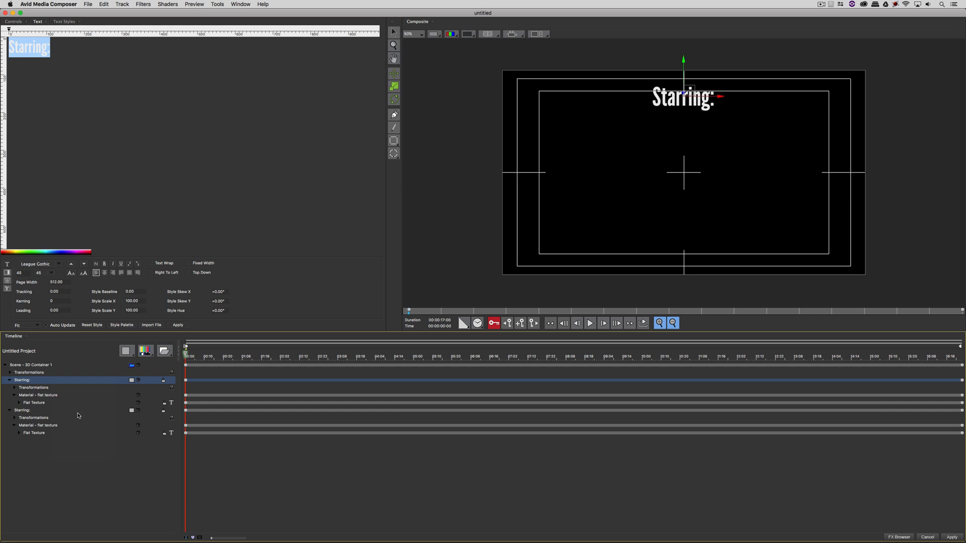
pyautogui.moveTo(629, 168)
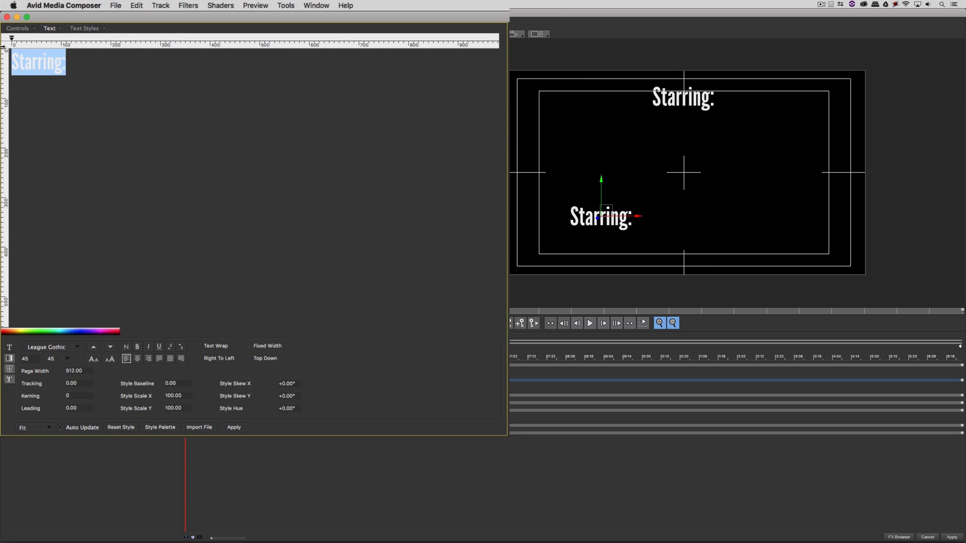
pyautogui.write('Kevin')
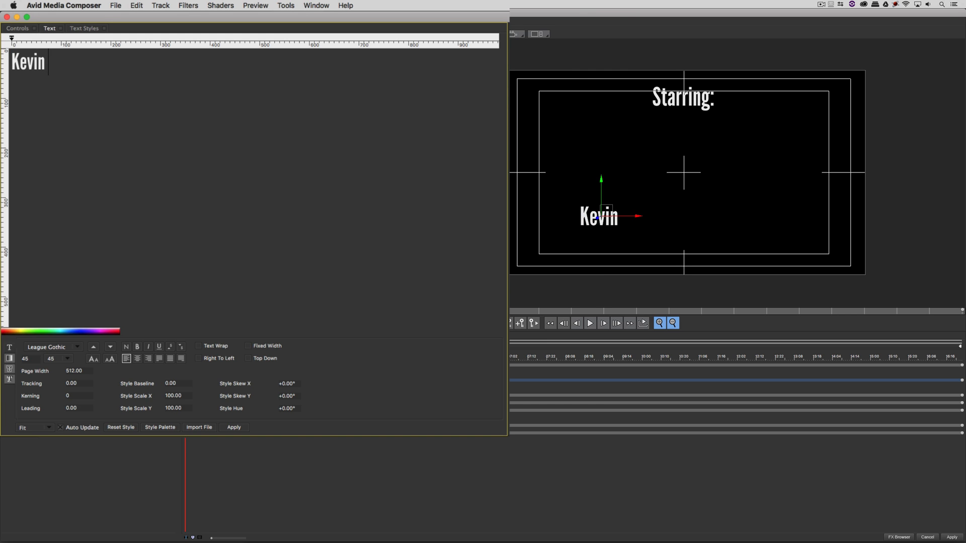
pyautogui.write('P McAuliff')
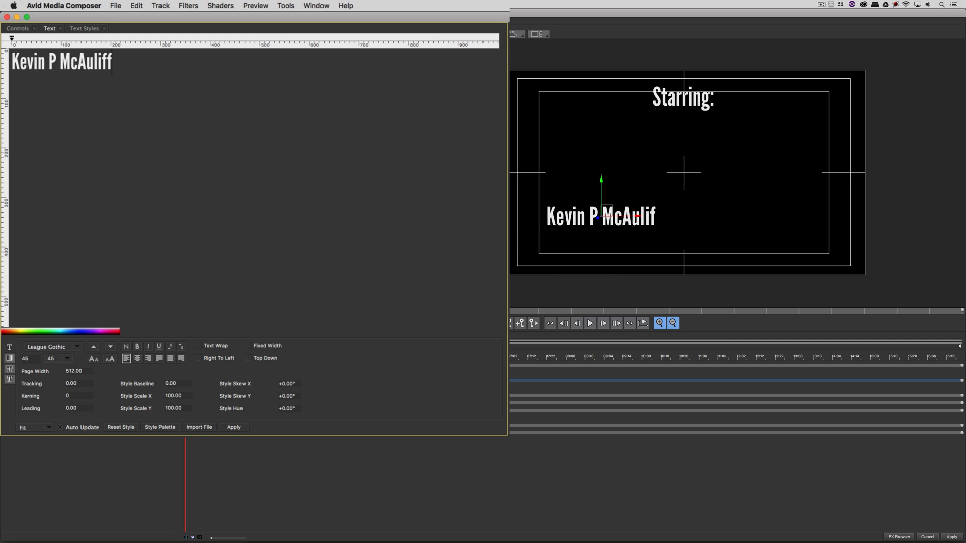
pyautogui.write('fe')
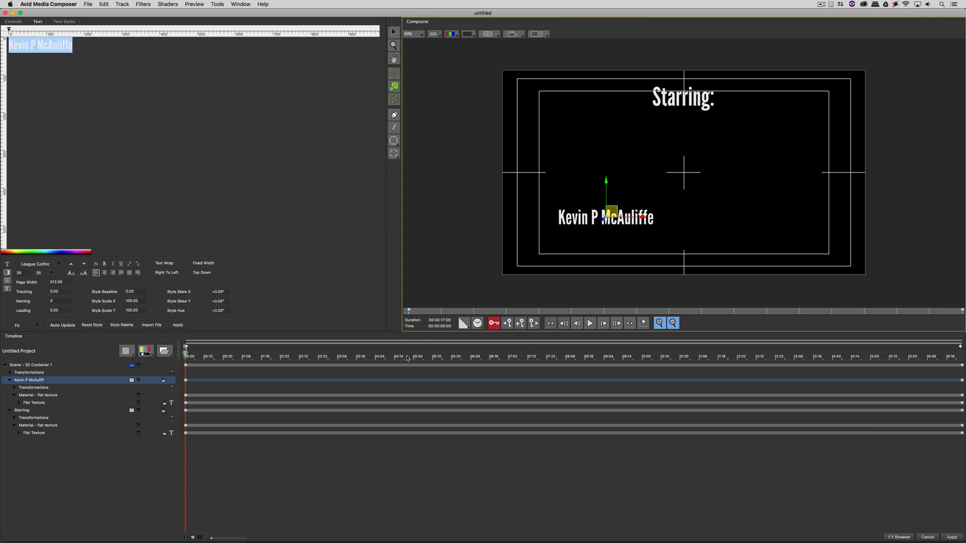
# Trim the Kevin P McAuliffe layer to end at about 05:00 and show its position controls.
pyautogui.click(415, 356)
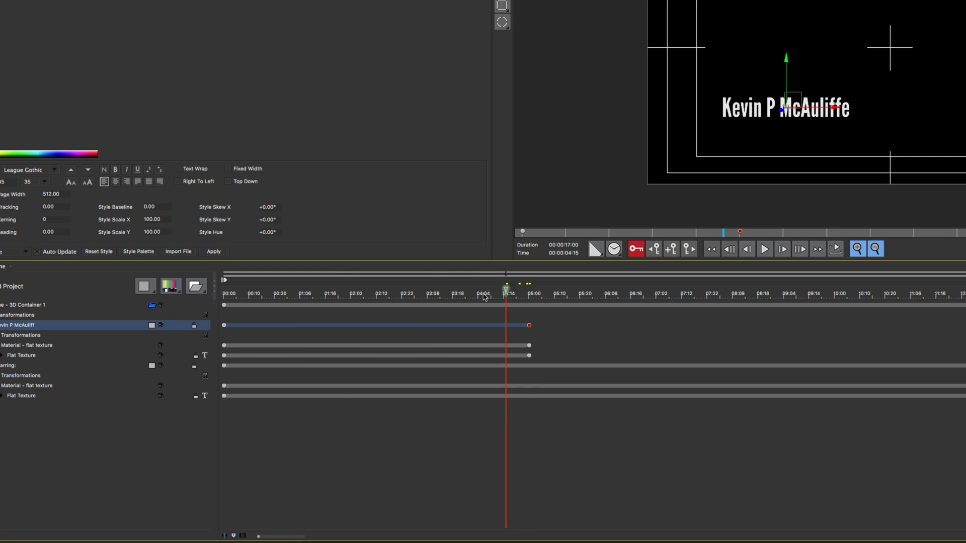
pyautogui.click(307, 293)
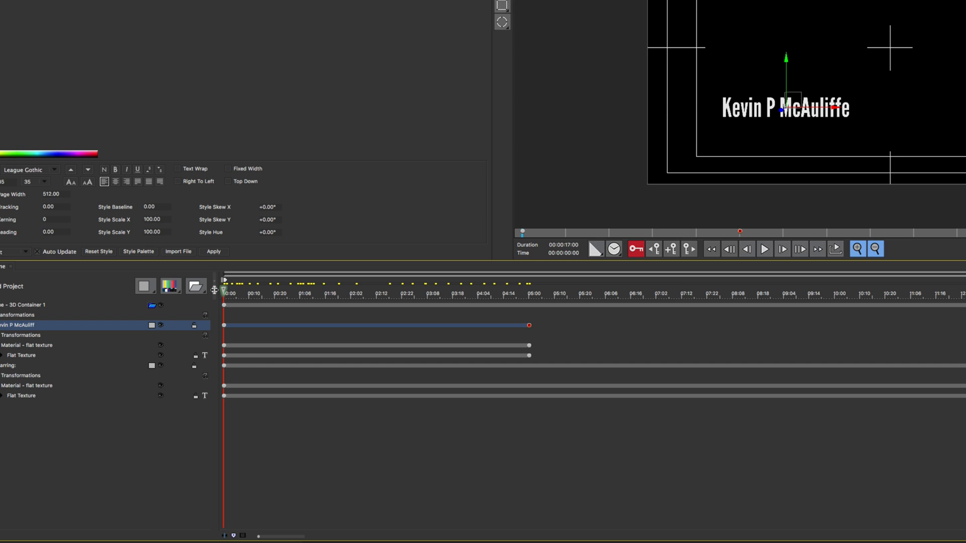
pyautogui.moveTo(565, 302)
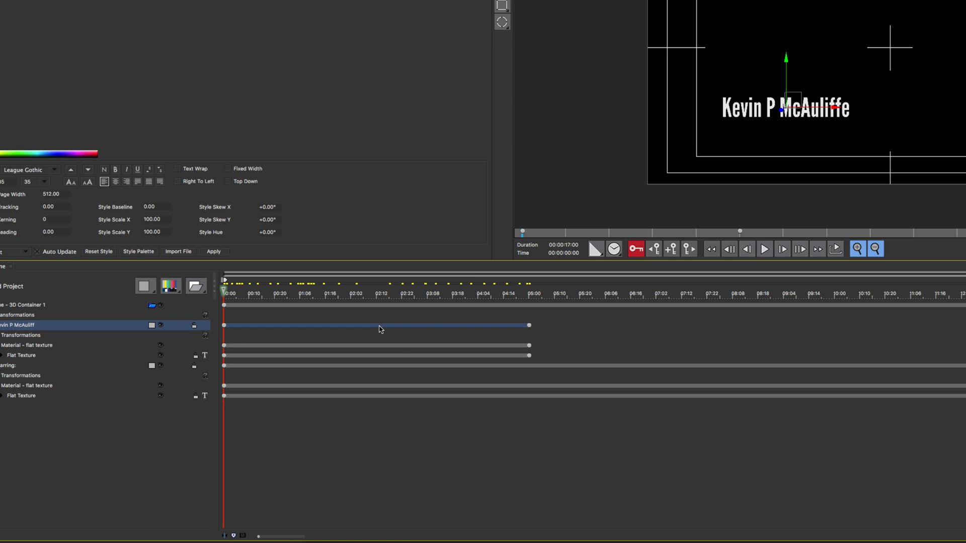
pyautogui.moveTo(616, 332)
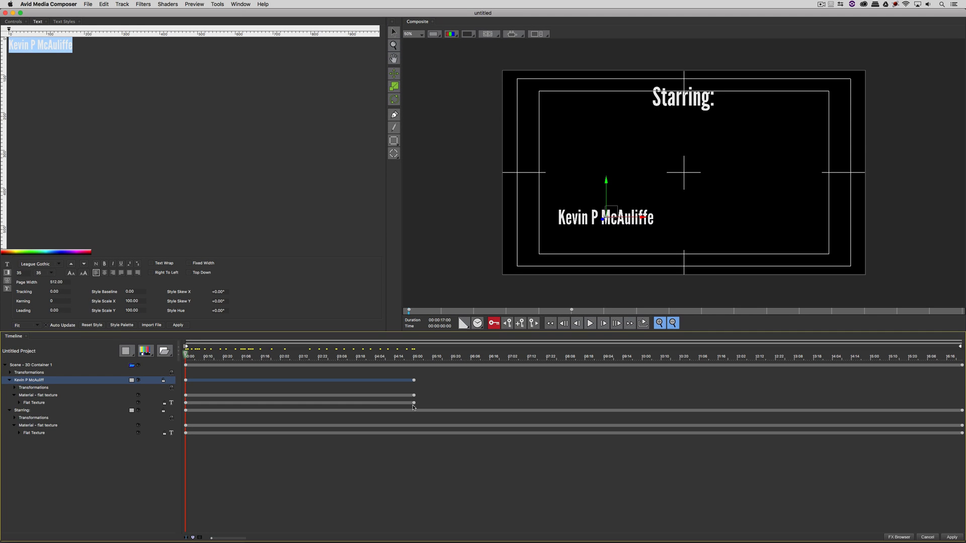
pyautogui.click(13, 22)
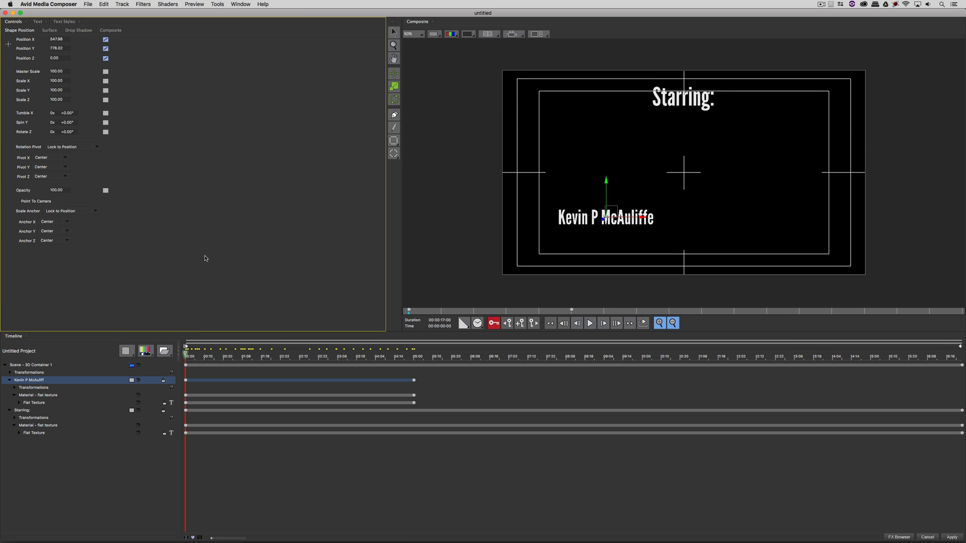
# Keyframe Kevin's opacity: 0 at start, 100 at 1s and 4s, 0 at 5s.
pyautogui.click(105, 190)
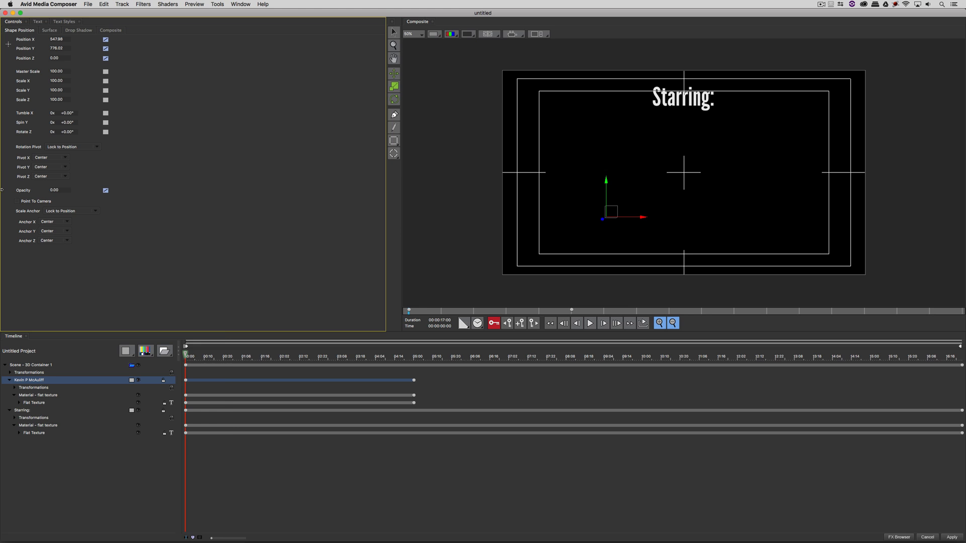
pyautogui.click(236, 352)
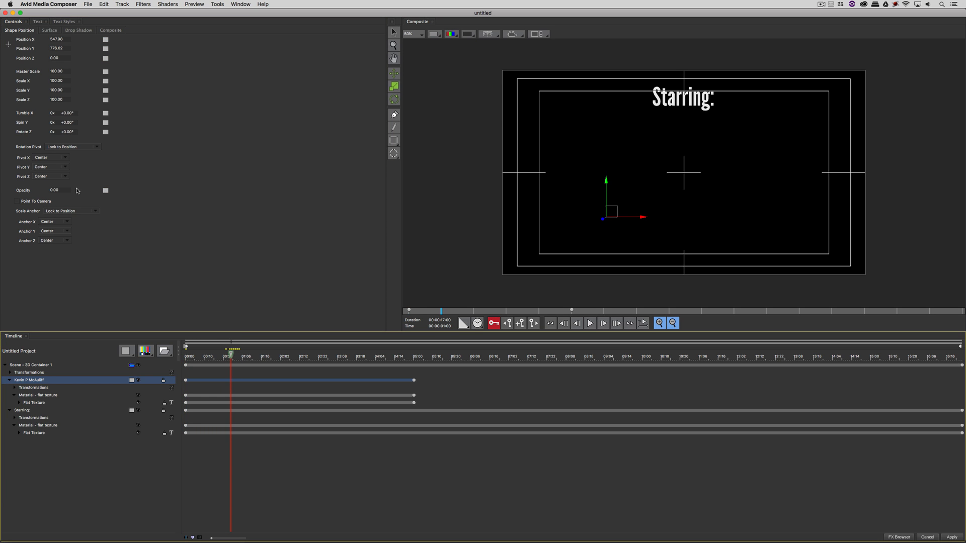
pyautogui.click(105, 190)
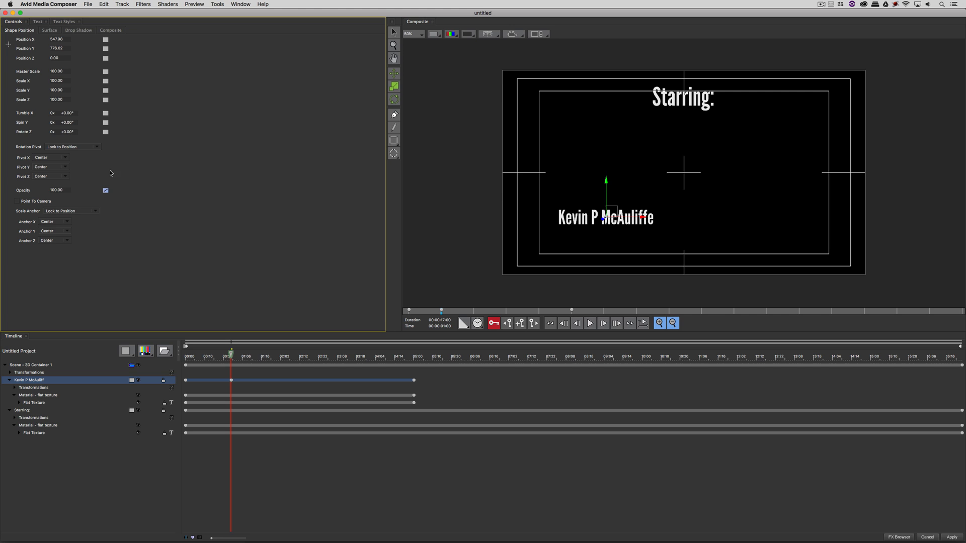
pyautogui.moveTo(175, 307)
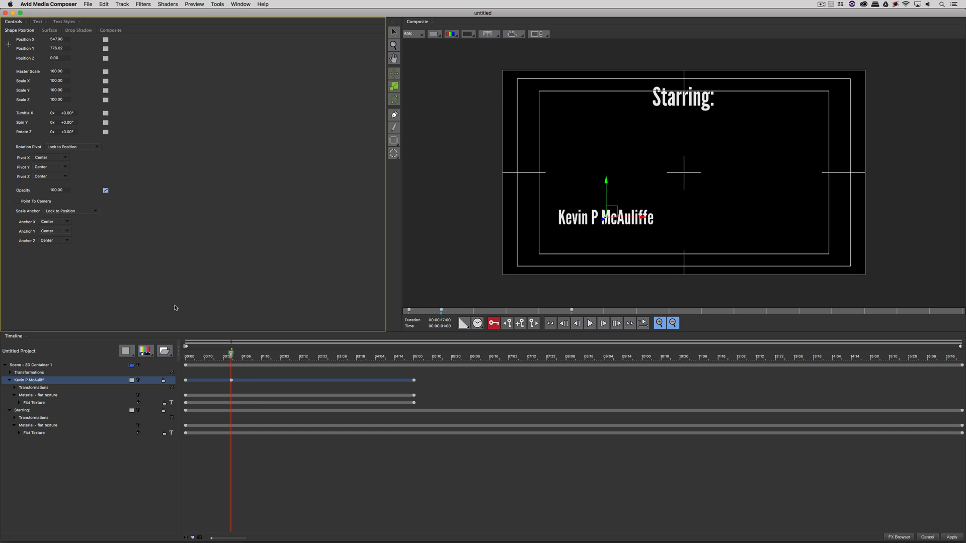
pyautogui.moveTo(223, 374)
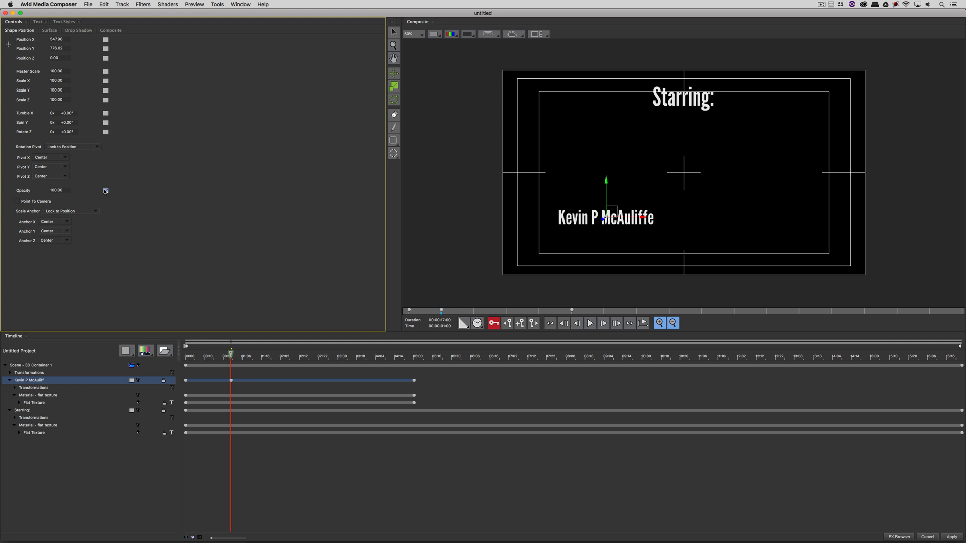
pyautogui.click(105, 191)
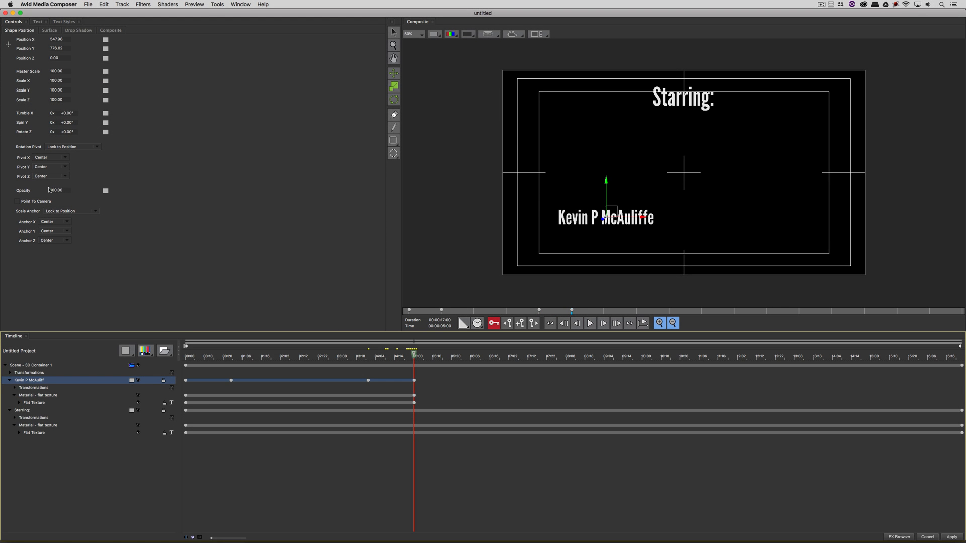
pyautogui.click(105, 191)
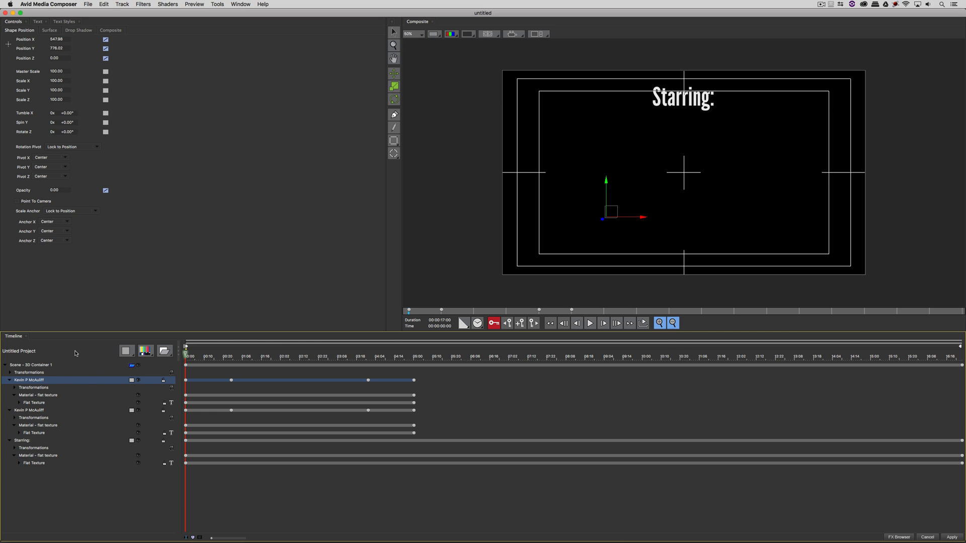
# Open the track options menu for the copied Kevin P McAuliffe layer.
pyautogui.rightClick(76, 378)
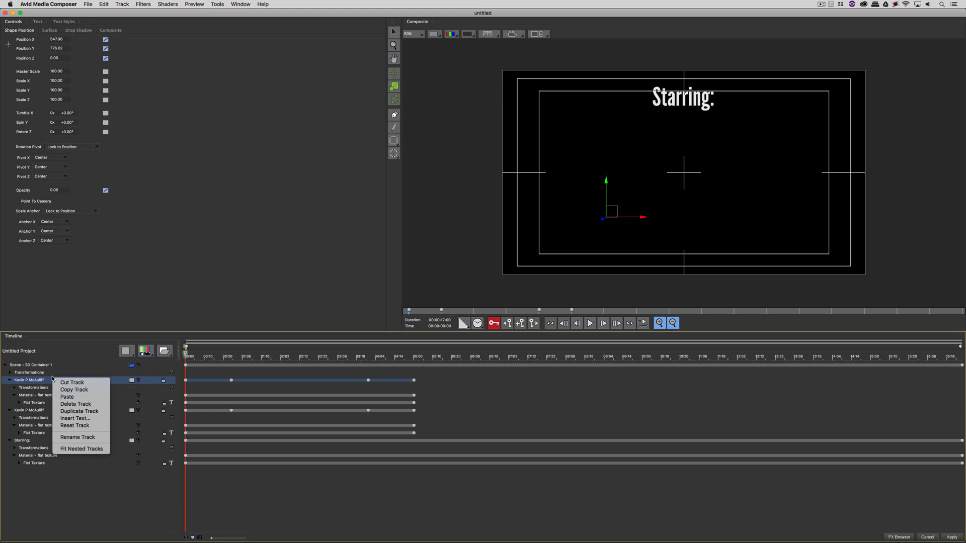
pyautogui.moveTo(79, 412)
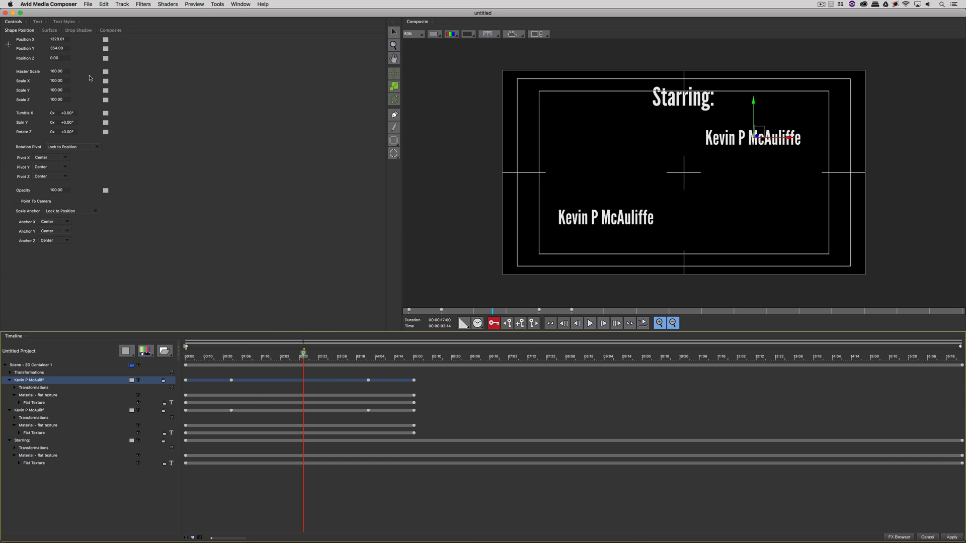
# Replace the copied layer's text with 'Bruce Waaayne'.
pyautogui.click(37, 22)
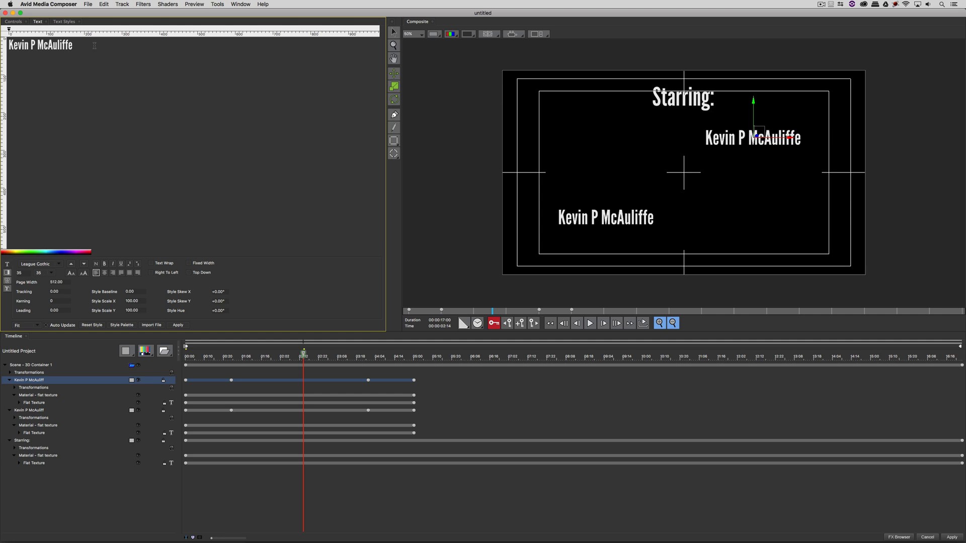
pyautogui.tripleClick(41, 44)
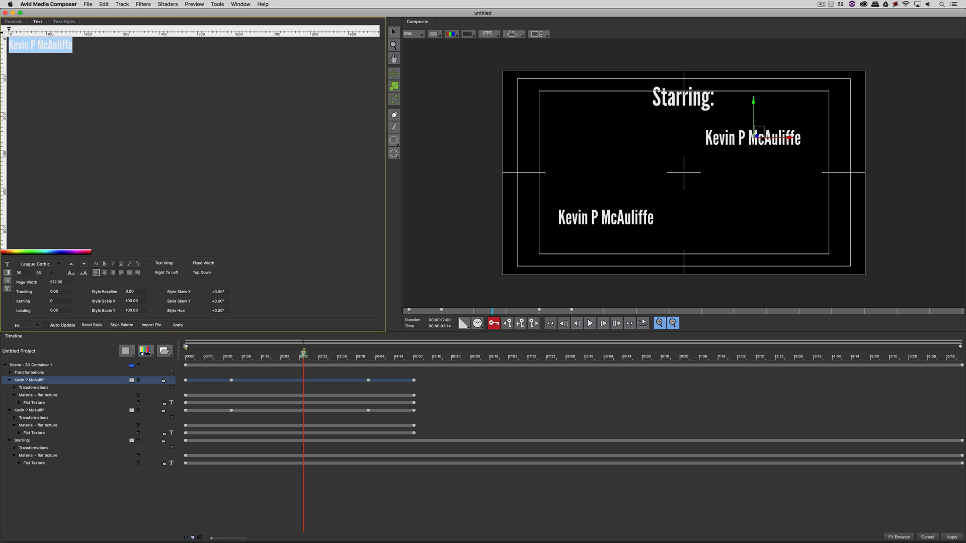
pyautogui.write('Bruce')
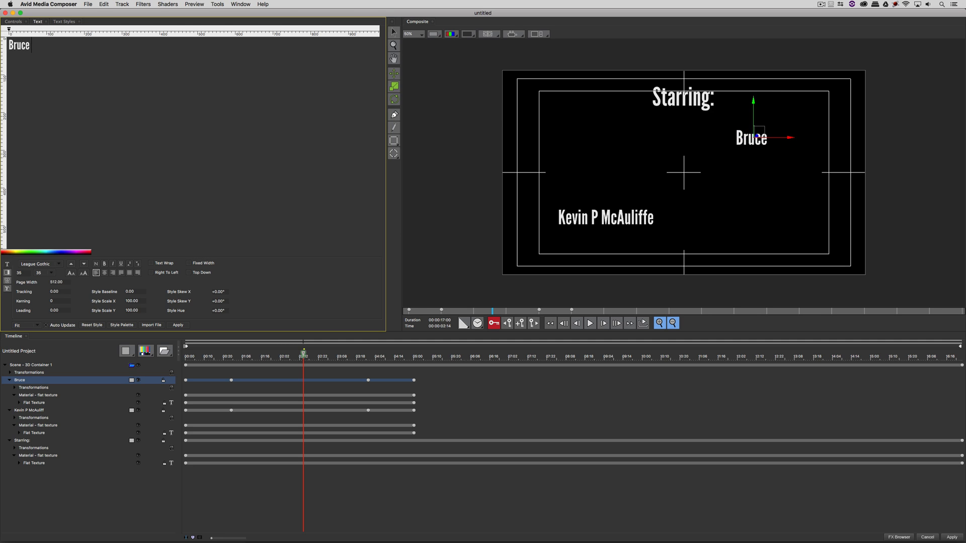
pyautogui.write('Waaa')
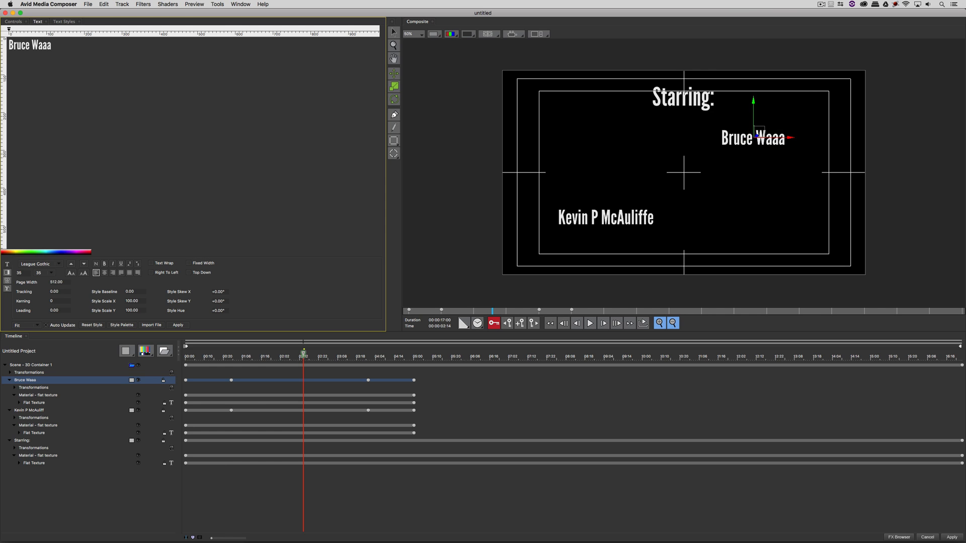
pyautogui.write('yne')
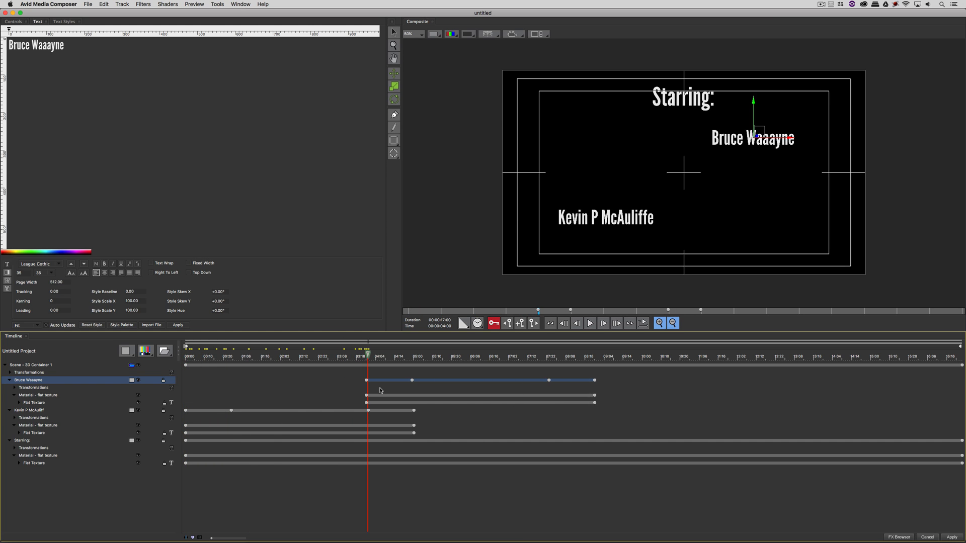
# Start the Bruce Waaayne layer at 04:00 and add a later-starting duplicate.
pyautogui.click(305, 346)
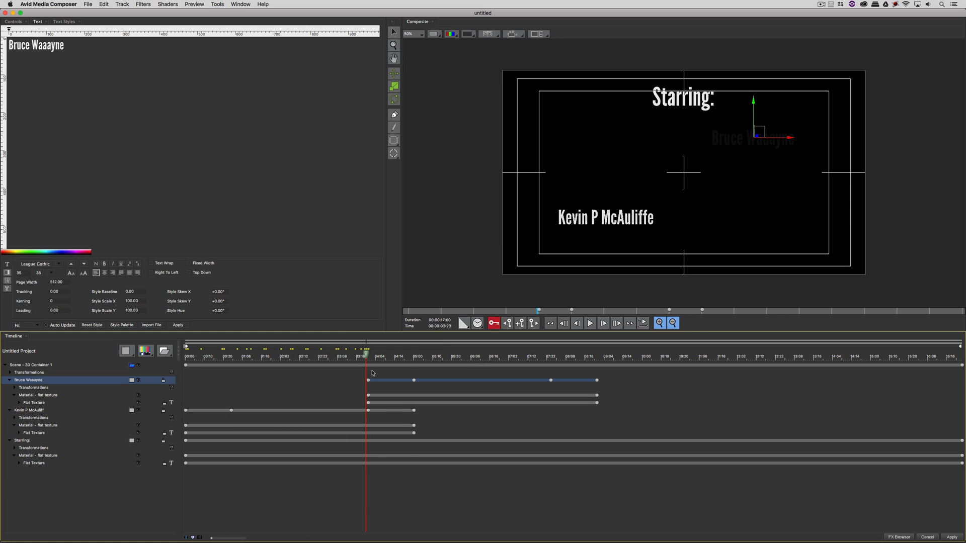
pyautogui.click(548, 357)
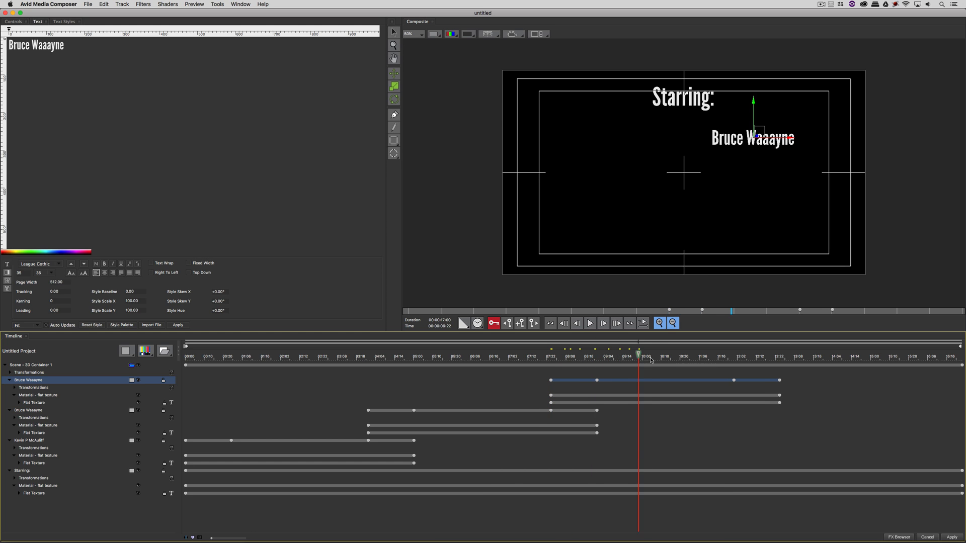
pyautogui.click(560, 356)
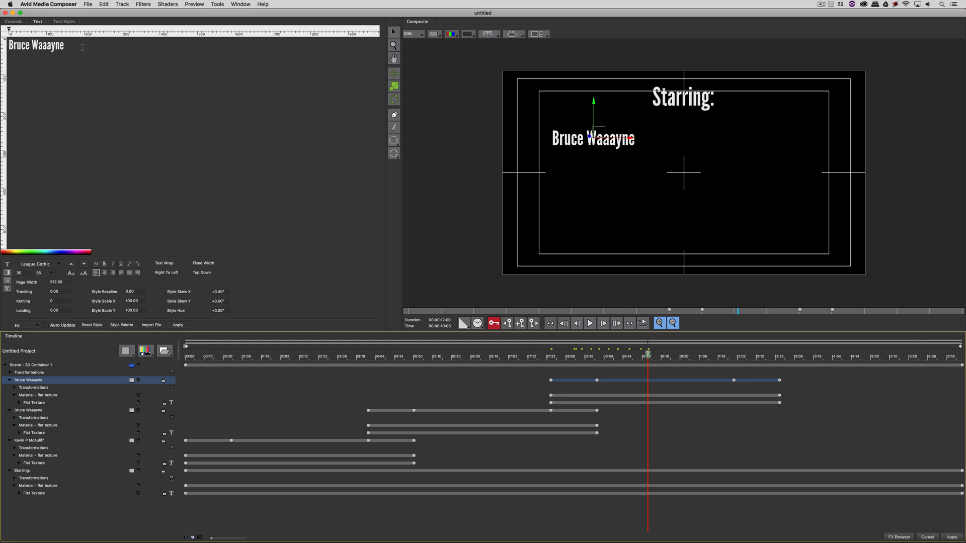
# Type 'Steve Roodgers' as the third name layer's text.
pyautogui.write('S')
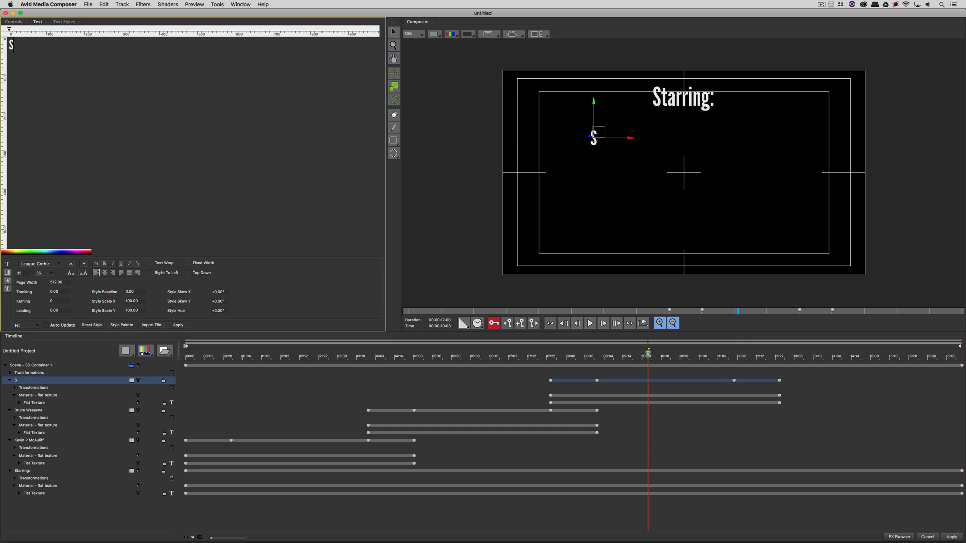
pyautogui.write('teve Roo')
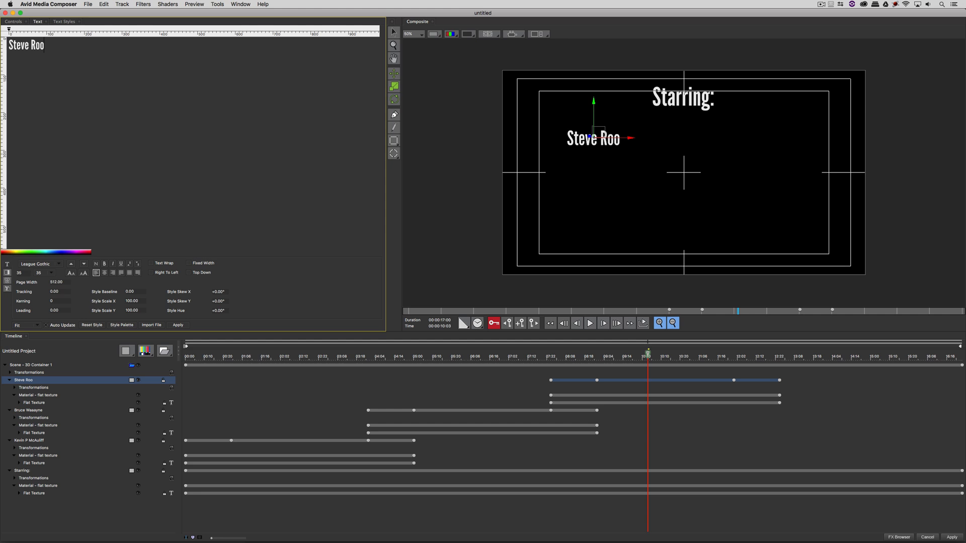
pyautogui.write('dger')
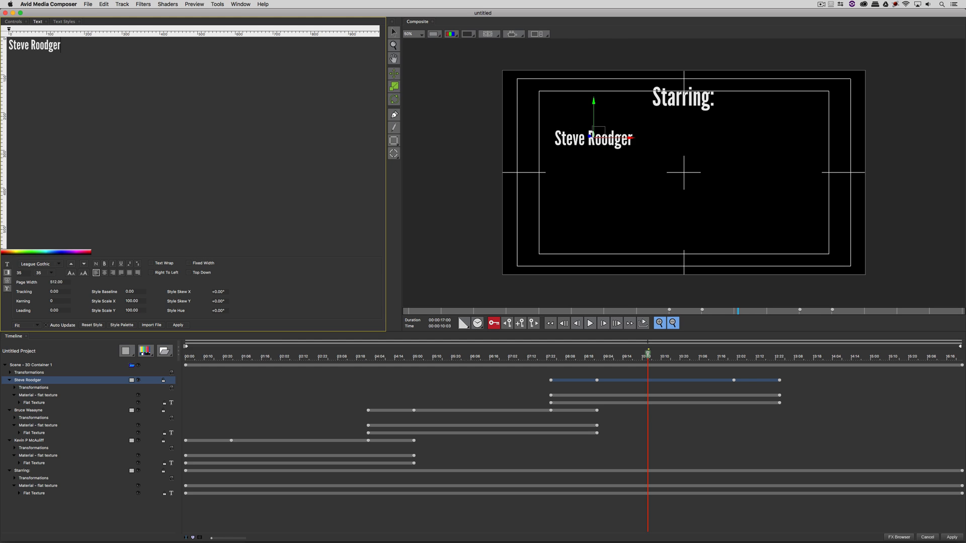
pyautogui.write('s')
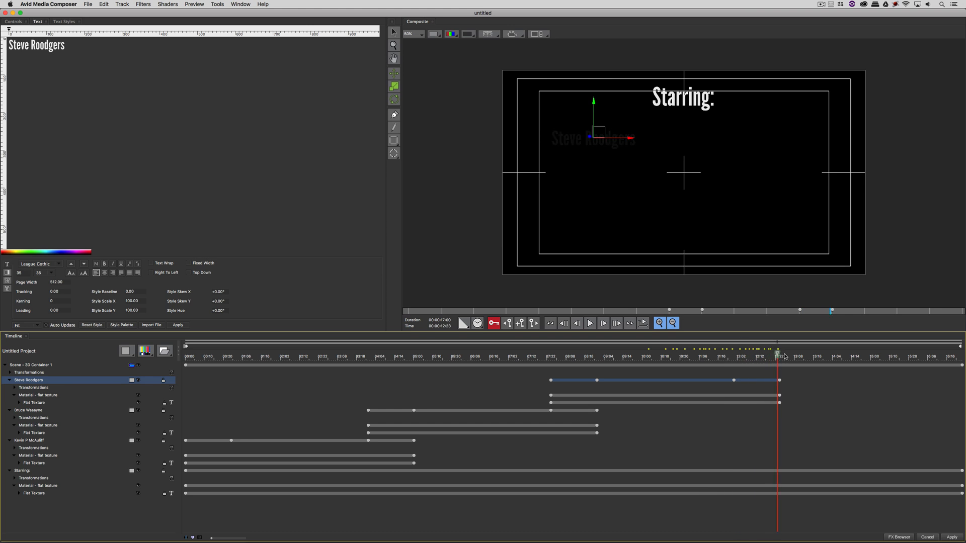
# Select the Steve Roodgers layer in the timeline and duplicate it.
pyautogui.click(486, 357)
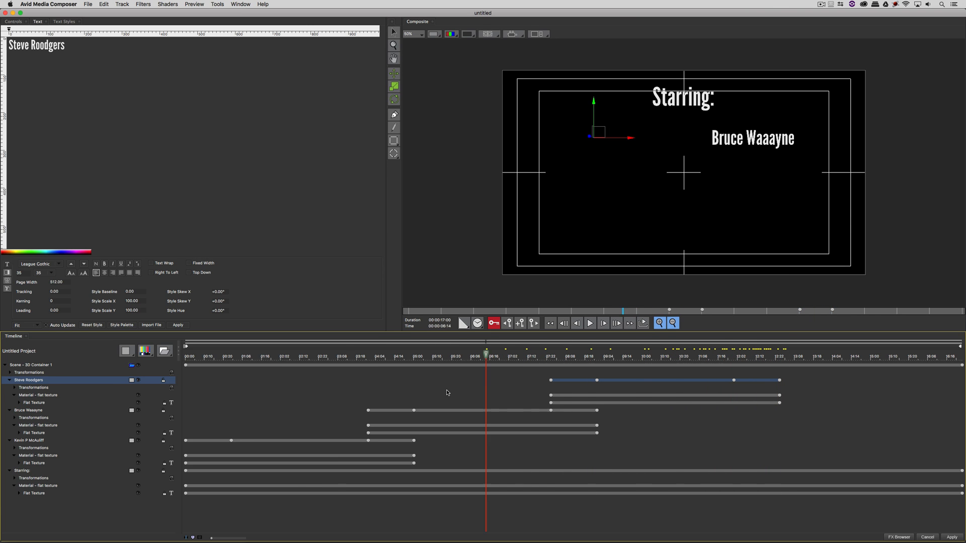
pyautogui.click(643, 356)
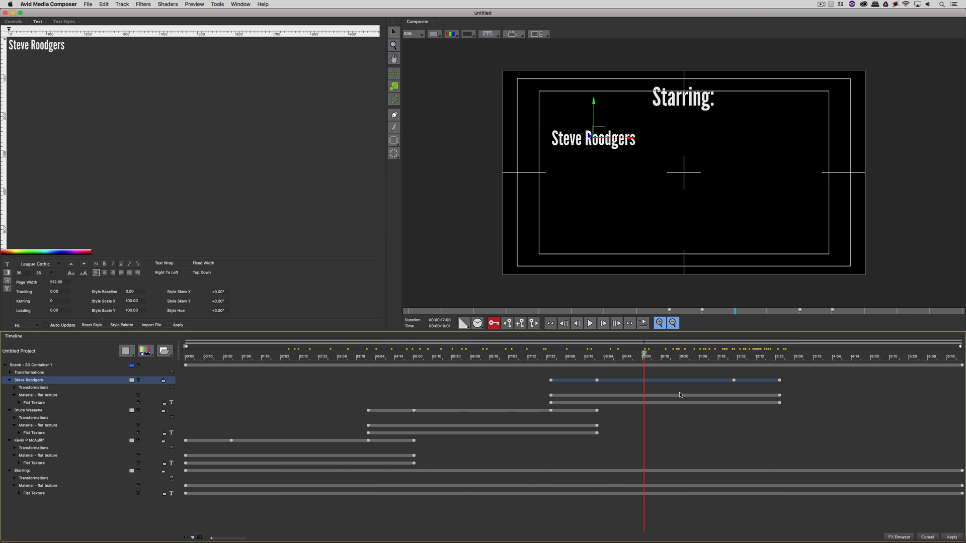
pyautogui.click(733, 356)
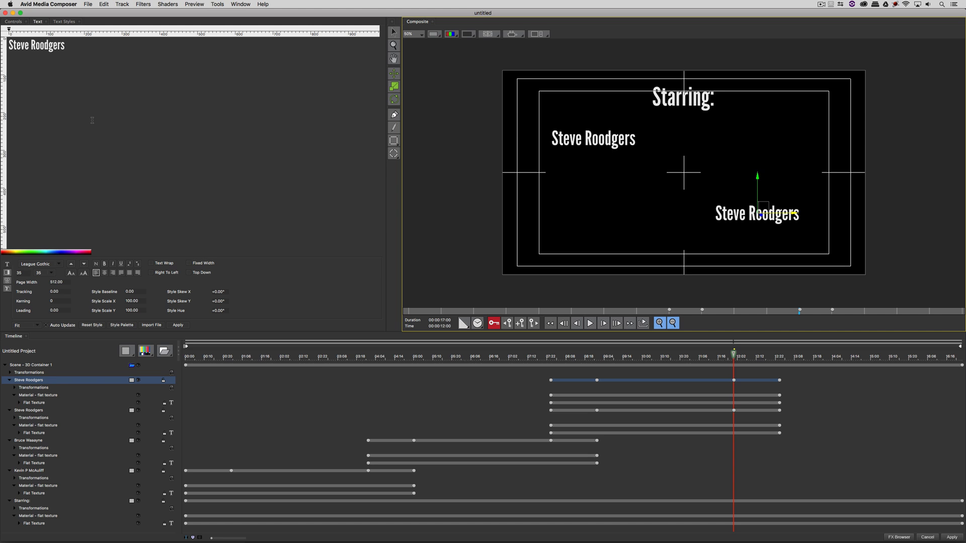
# Scrub the credit animation and drag the duplicate Steve Roodgers layer later on the timeline.
pyautogui.click(626, 356)
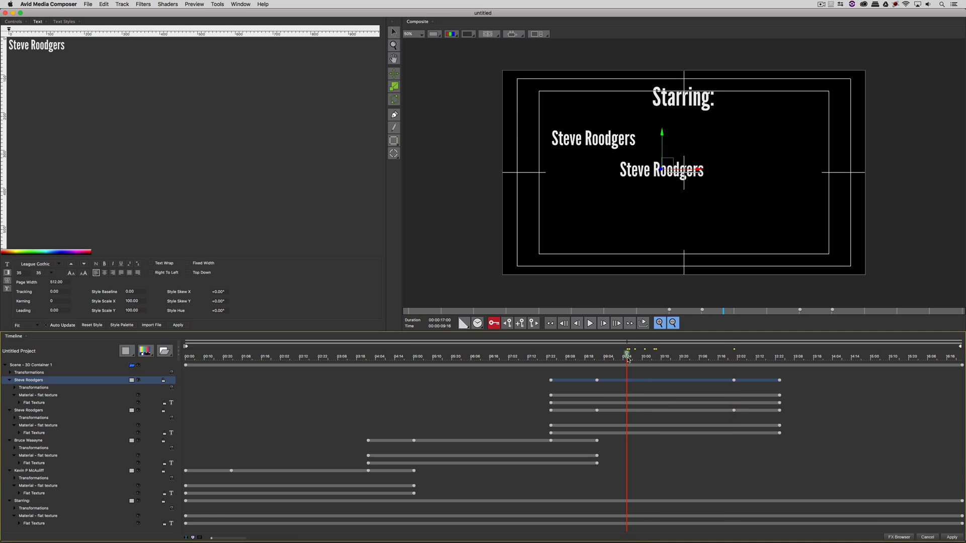
pyautogui.click(639, 356)
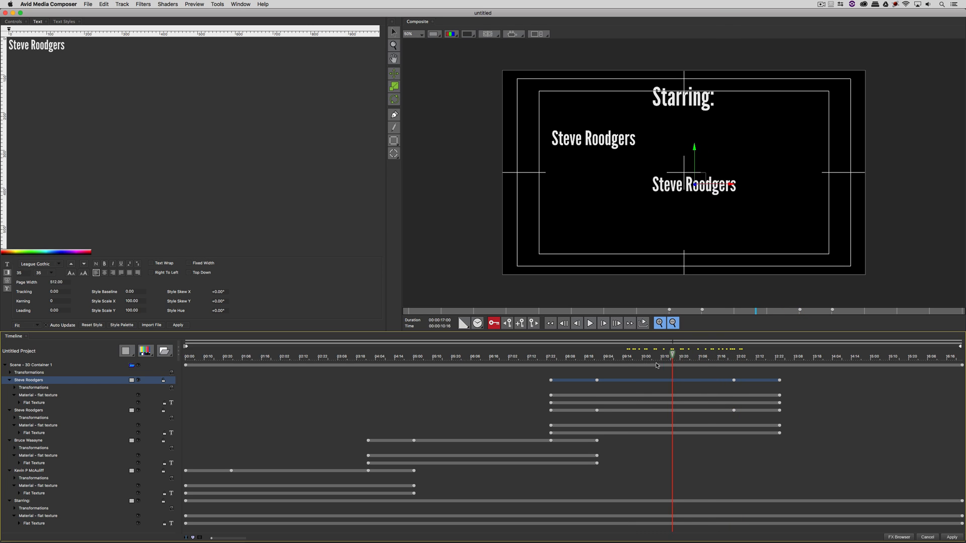
pyautogui.click(733, 356)
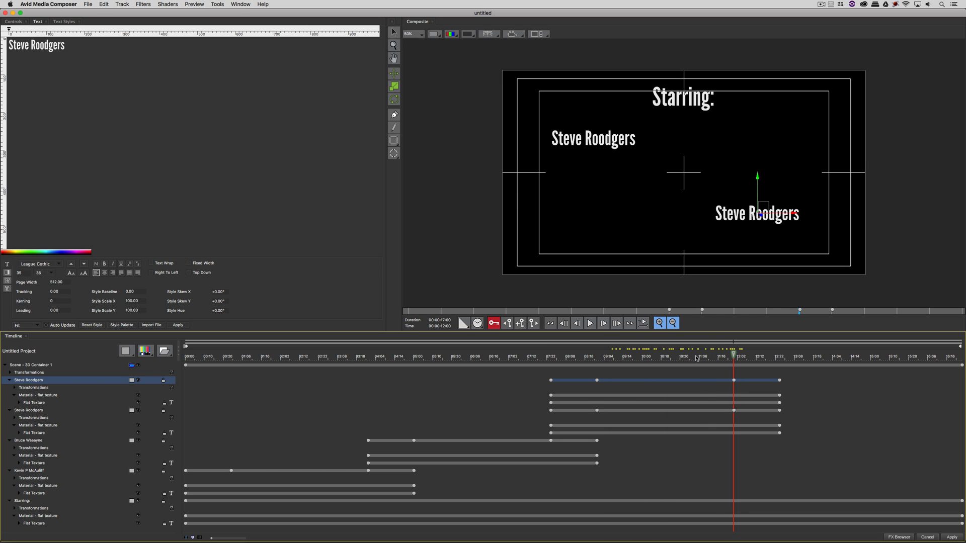
pyautogui.click(691, 356)
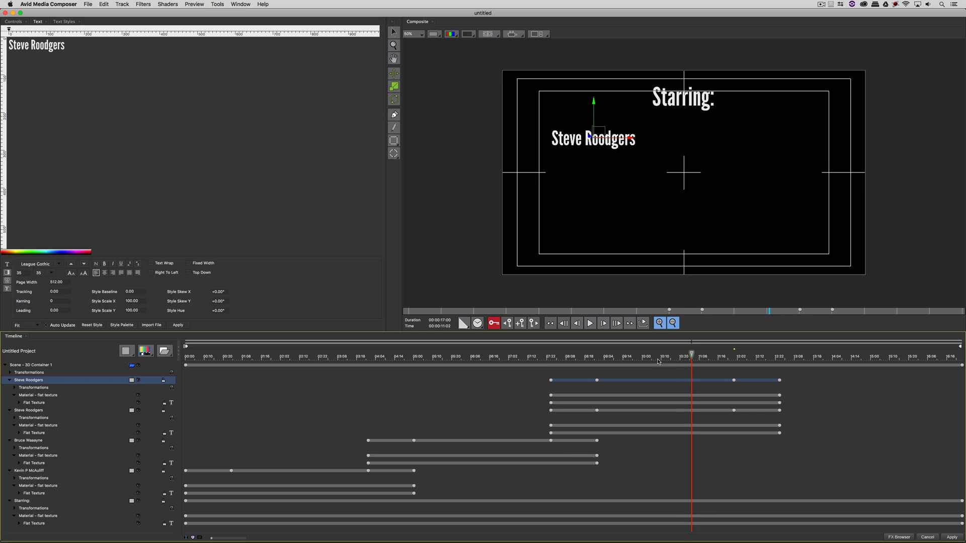
pyautogui.click(550, 356)
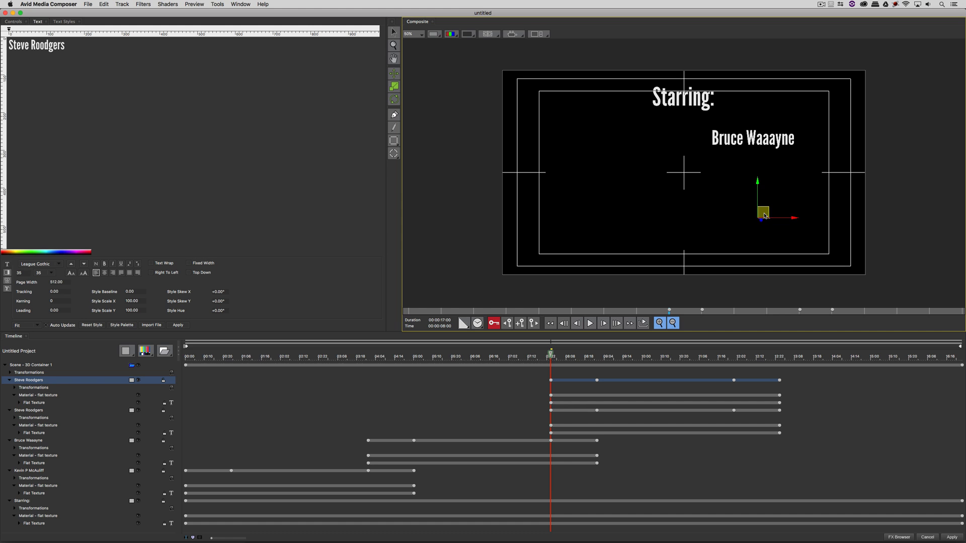
pyautogui.click(583, 356)
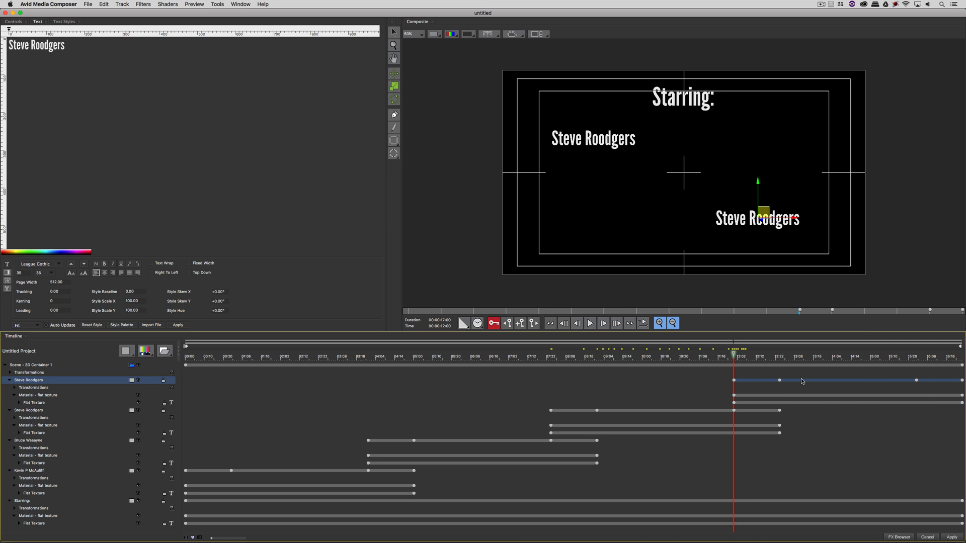
# Retype the duplicated lower-right credit's name as 'Tony Starrk'.
pyautogui.click(908, 356)
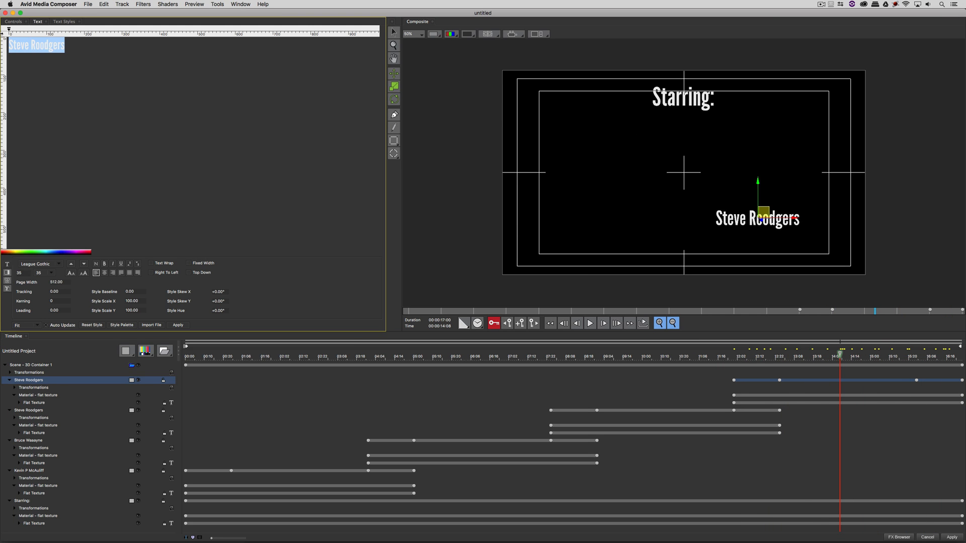
pyautogui.write('Tonry S')
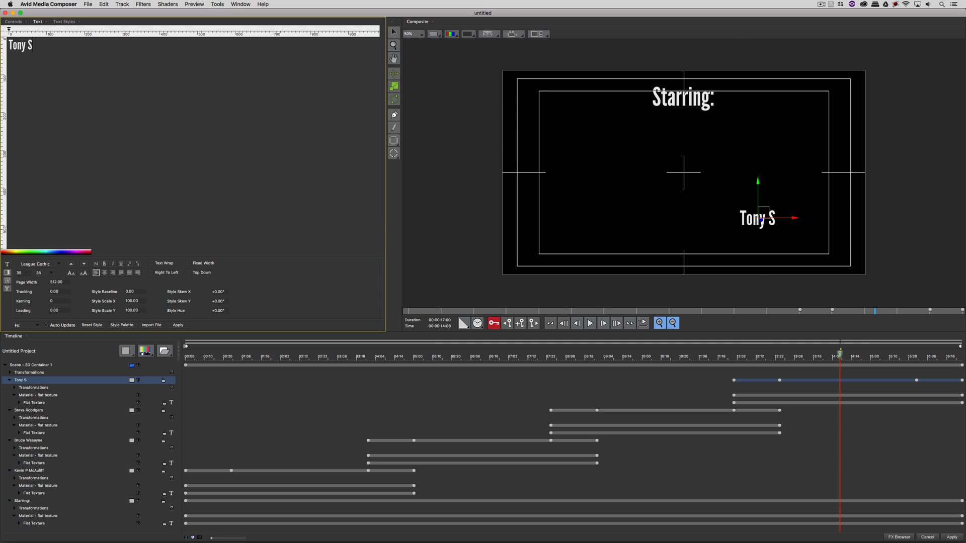
pyautogui.write('tarrk')
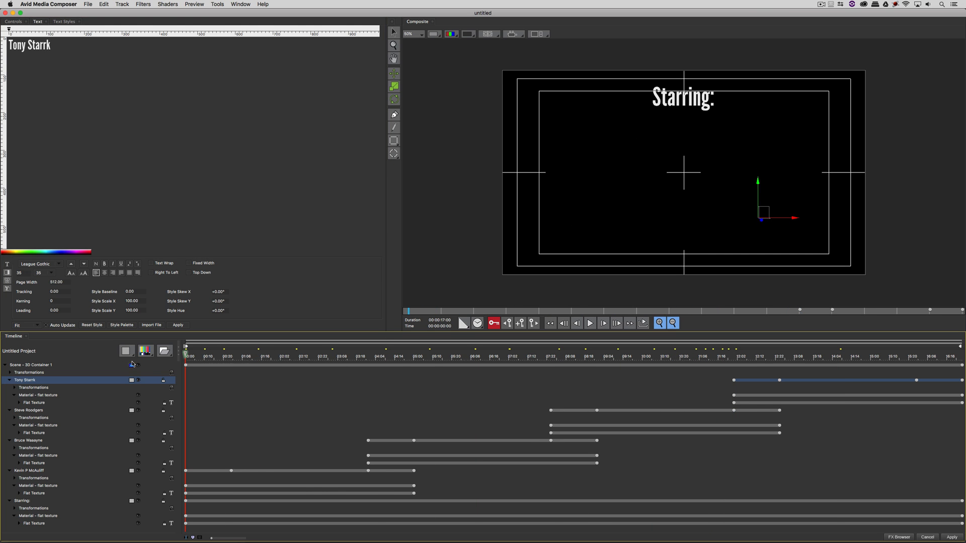
# Apply the edited credits to the sequence and open the BCC Title Studio Effect Editor.
pyautogui.click(649, 356)
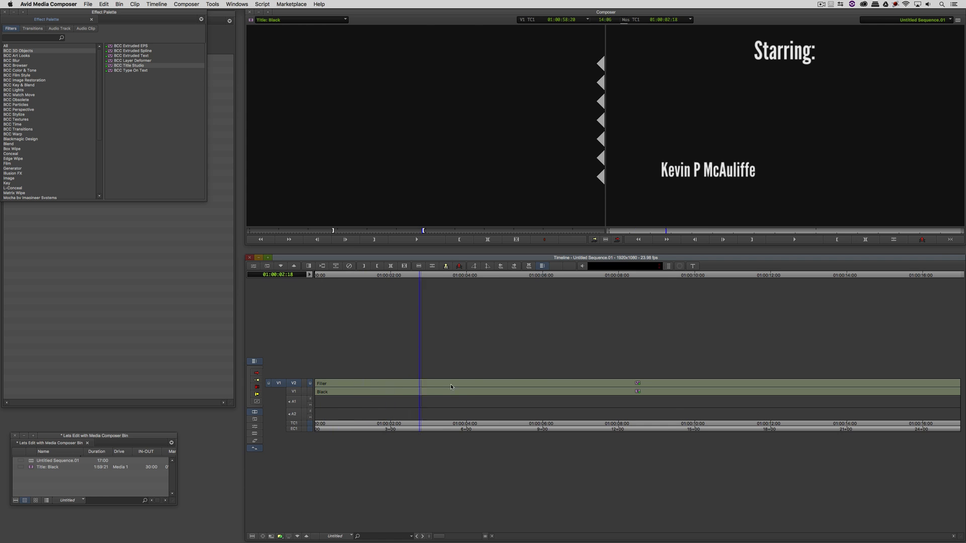
pyautogui.click(818, 275)
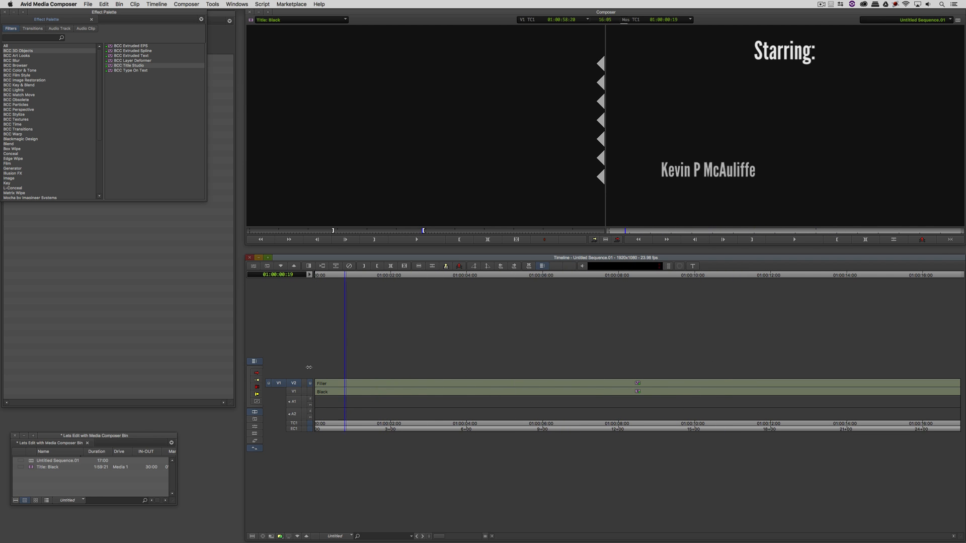
pyautogui.click(475, 394)
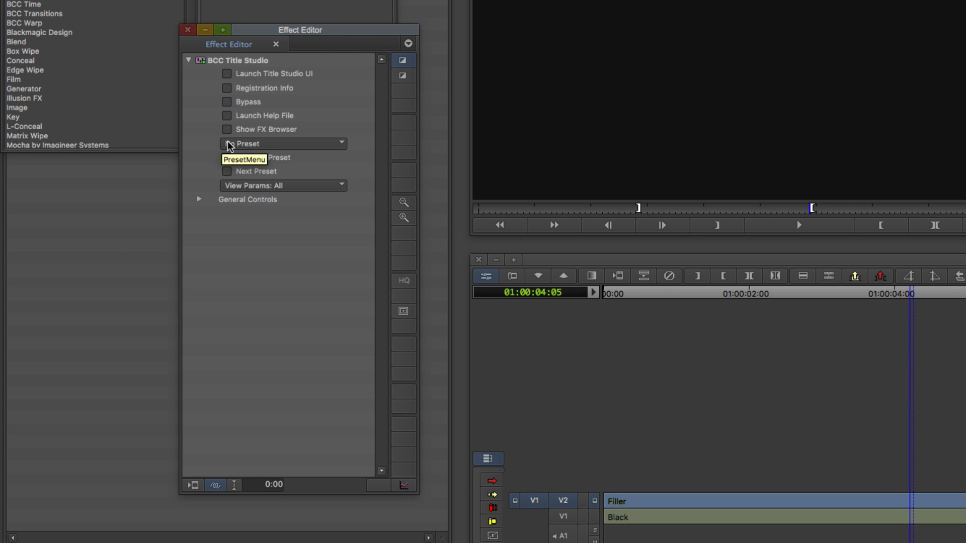
# Save the title as the 'Basic Credit Sequence' preset in a new custom presets folder.
pyautogui.click(282, 144)
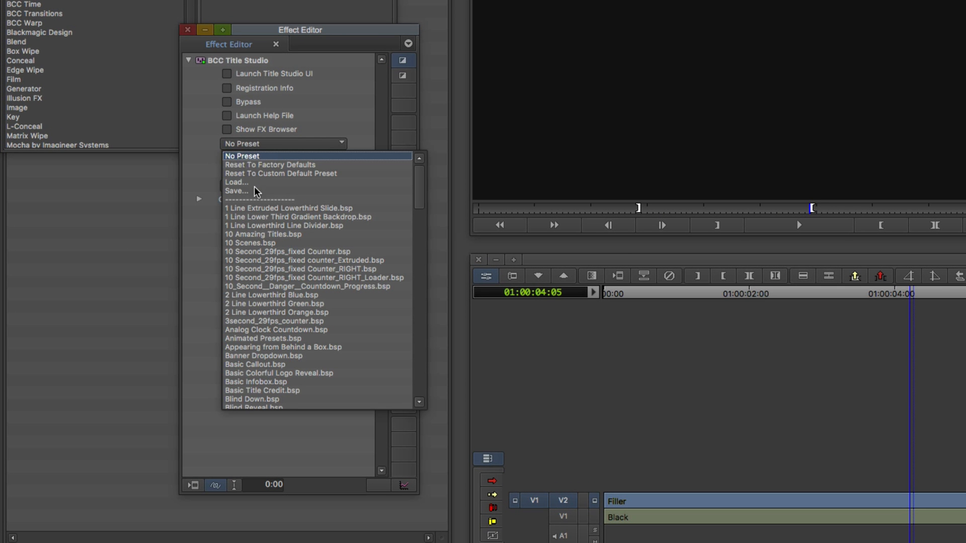
pyautogui.click(236, 192)
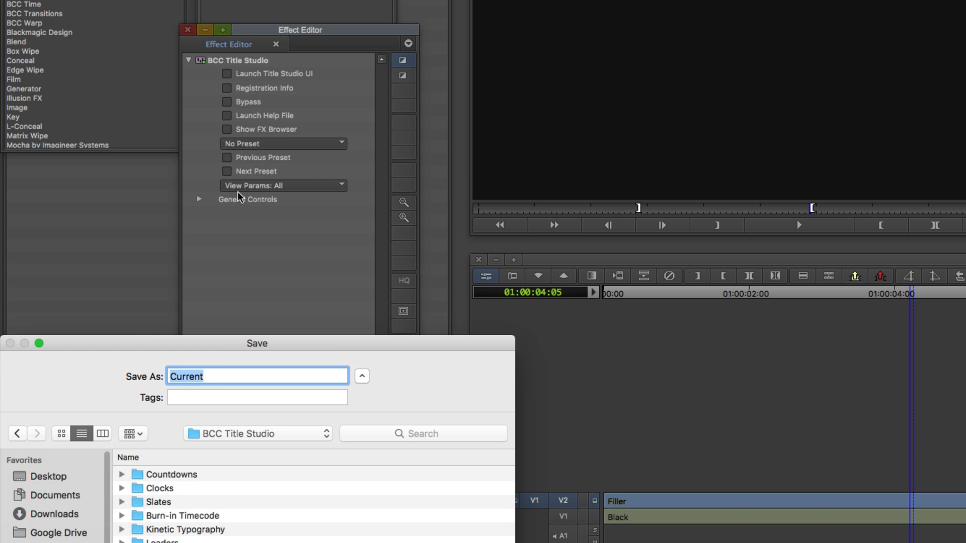
pyautogui.click(362, 376)
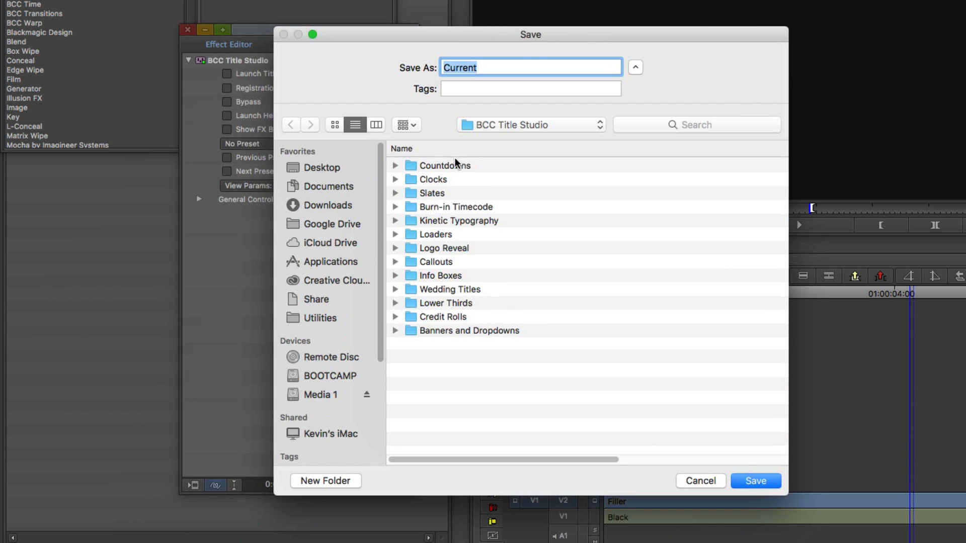
pyautogui.moveTo(456, 331)
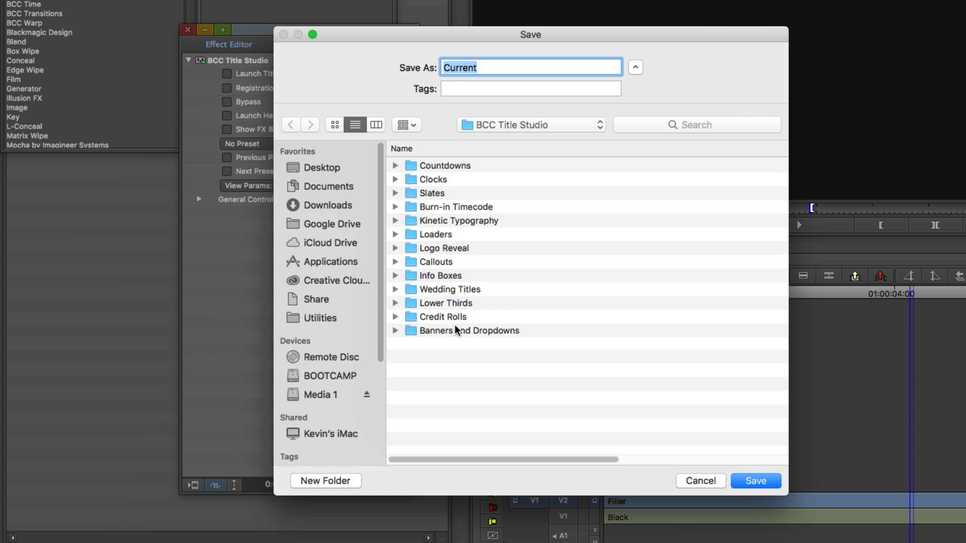
pyautogui.click(325, 481)
pyautogui.write("Kevin's Title Pre")
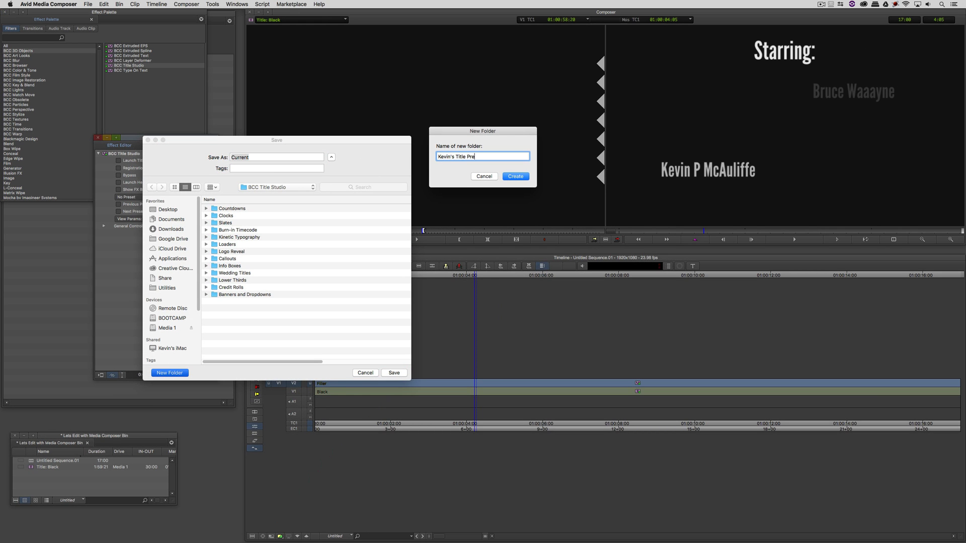
pyautogui.click(516, 176)
pyautogui.write('Basic')
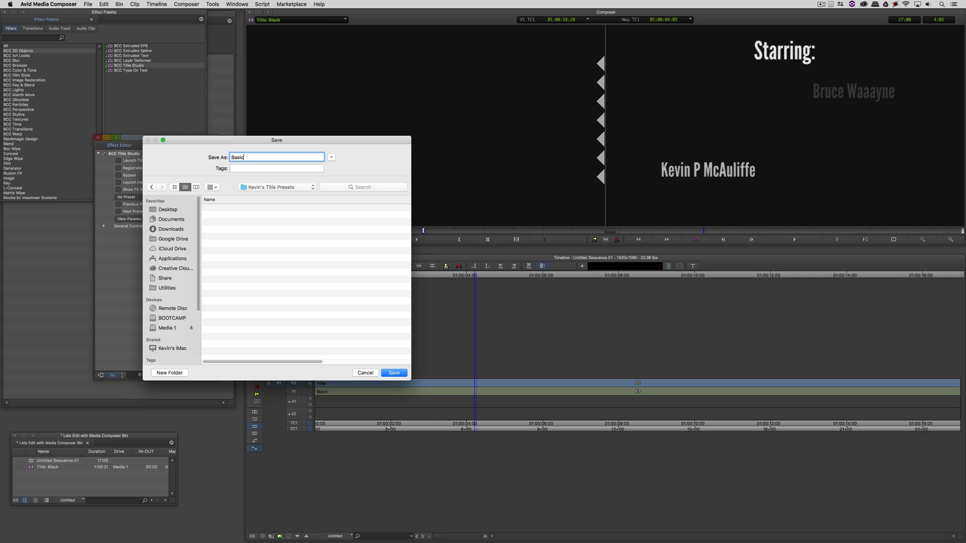
pyautogui.write('Credit S')
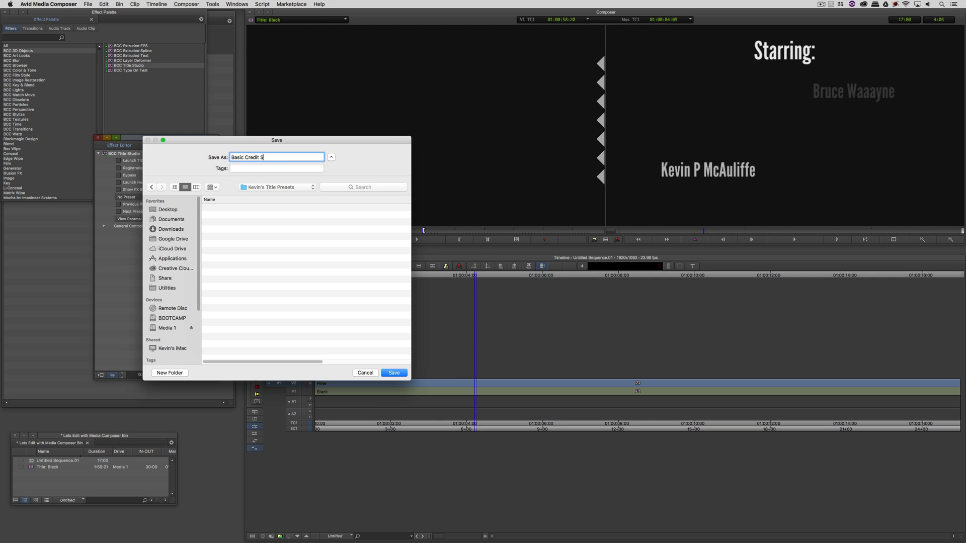
pyautogui.click(393, 372)
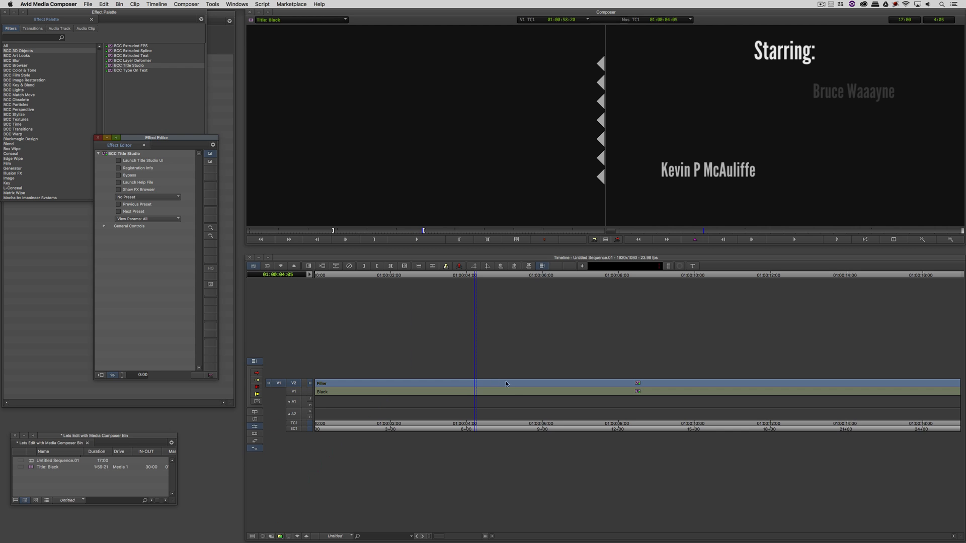
pyautogui.click(391, 392)
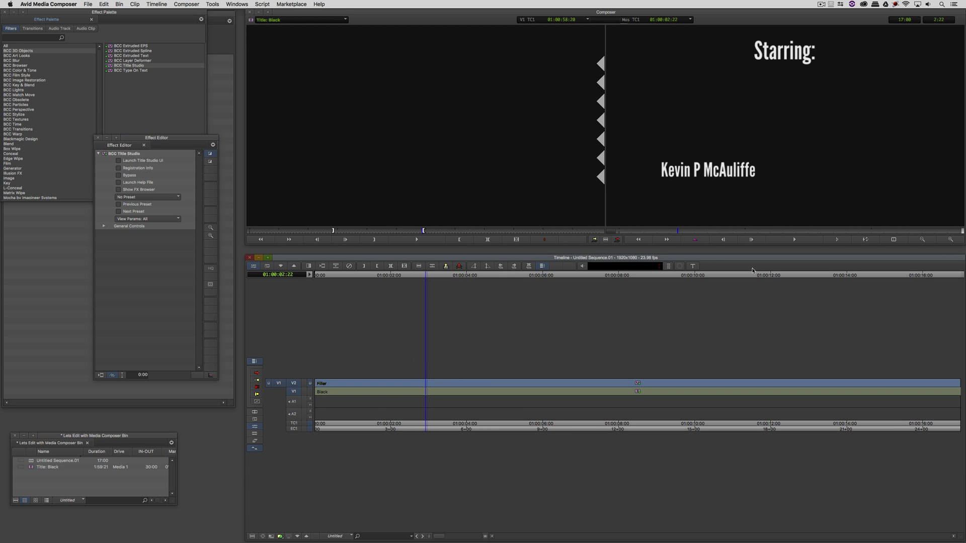
pyautogui.moveTo(681, 197)
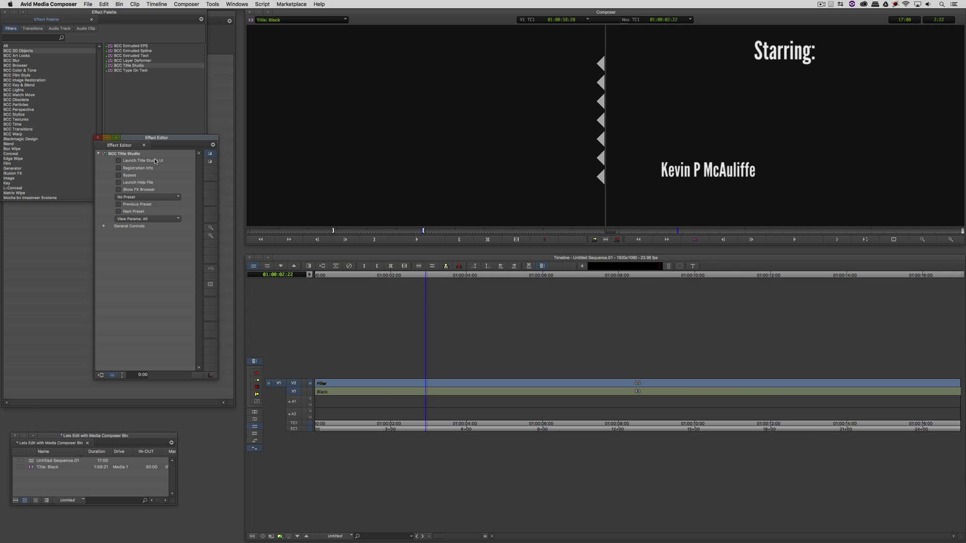
# Reopen Title Studio and rename the Kevin P McAuliffe credit to 'Tim Johnson'.
pyautogui.click(119, 160)
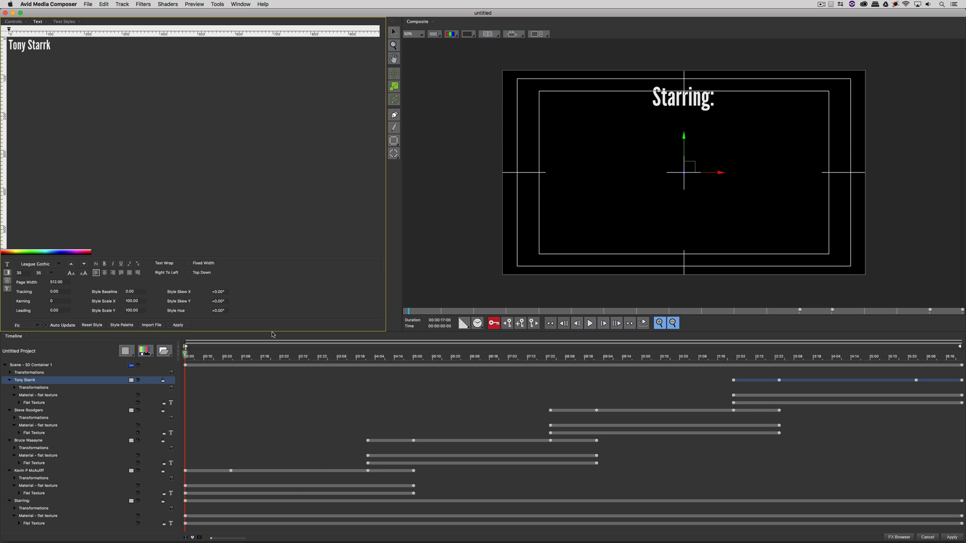
pyautogui.click(27, 470)
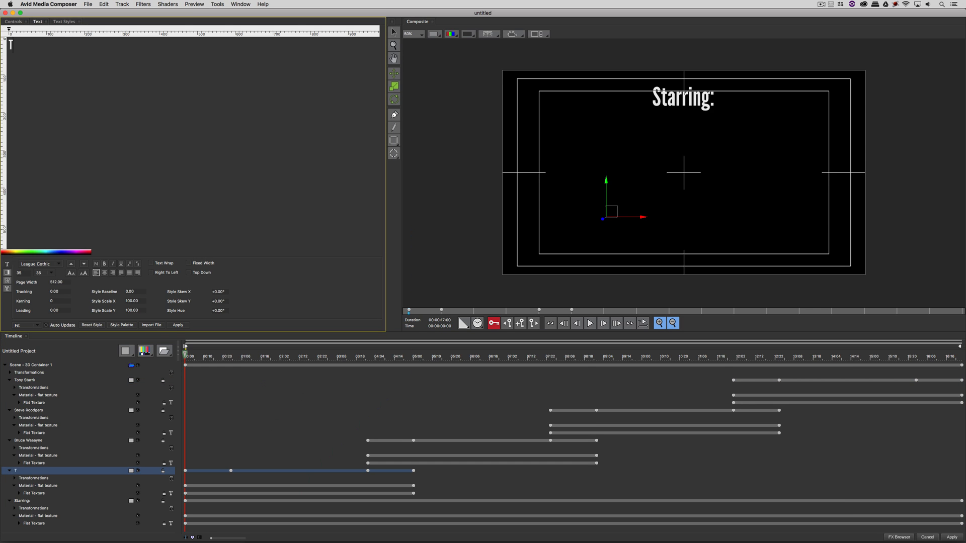
pyautogui.write('Tim Johnson')
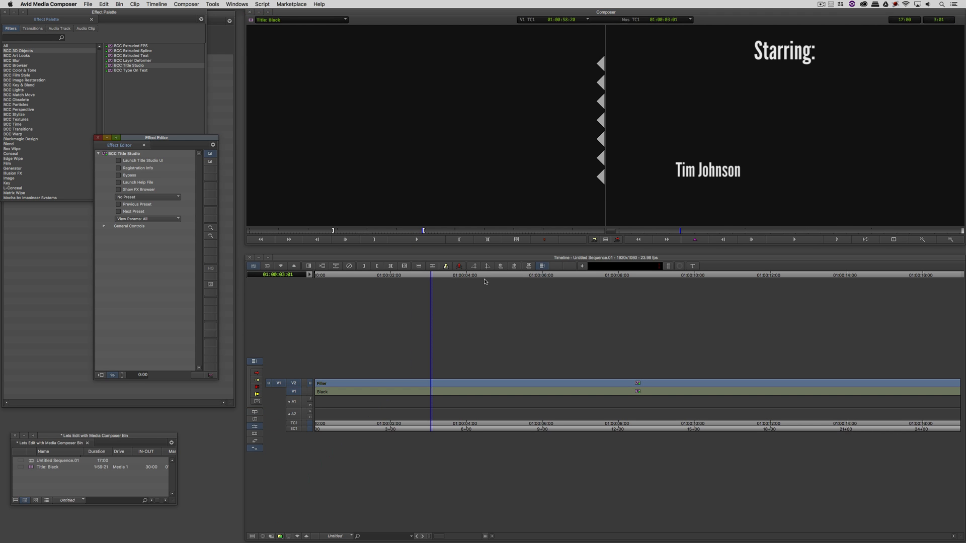
pyautogui.moveTo(241, 209)
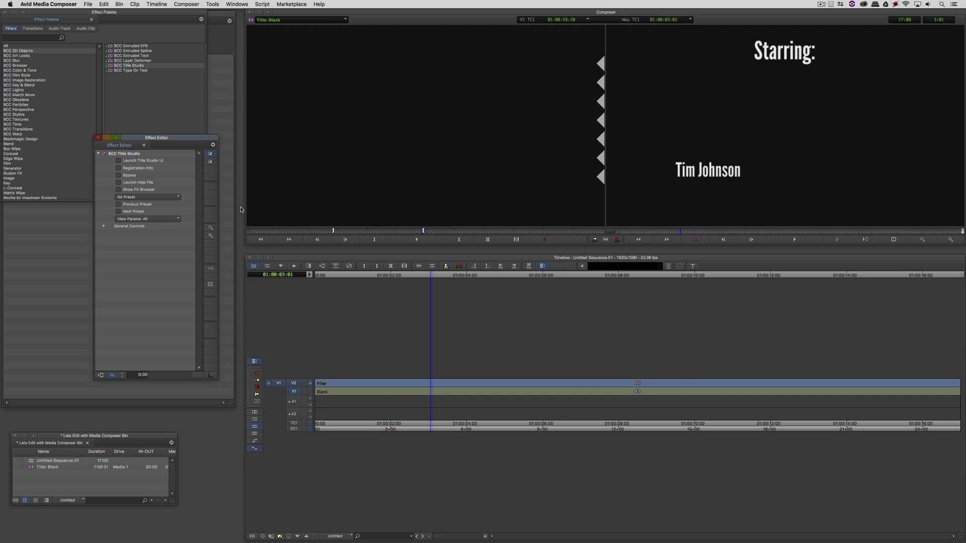
# Open the saved-title preset browser and preview the preset at a later frame.
pyautogui.click(120, 160)
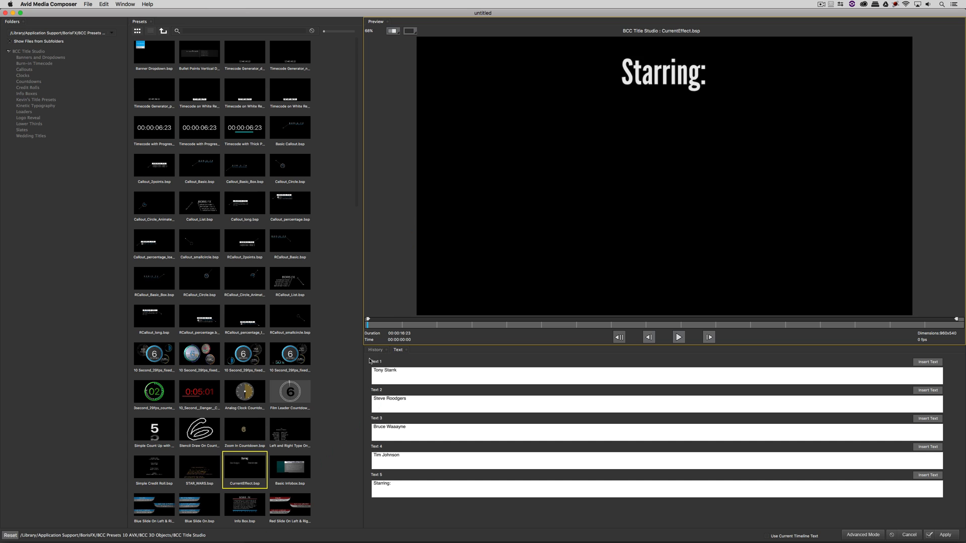
pyautogui.moveTo(366, 473)
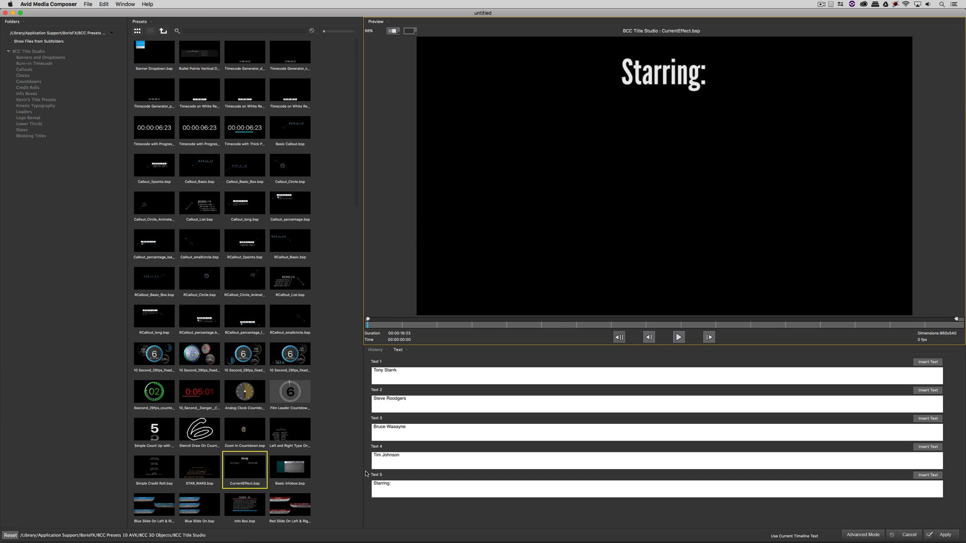
pyautogui.click(616, 324)
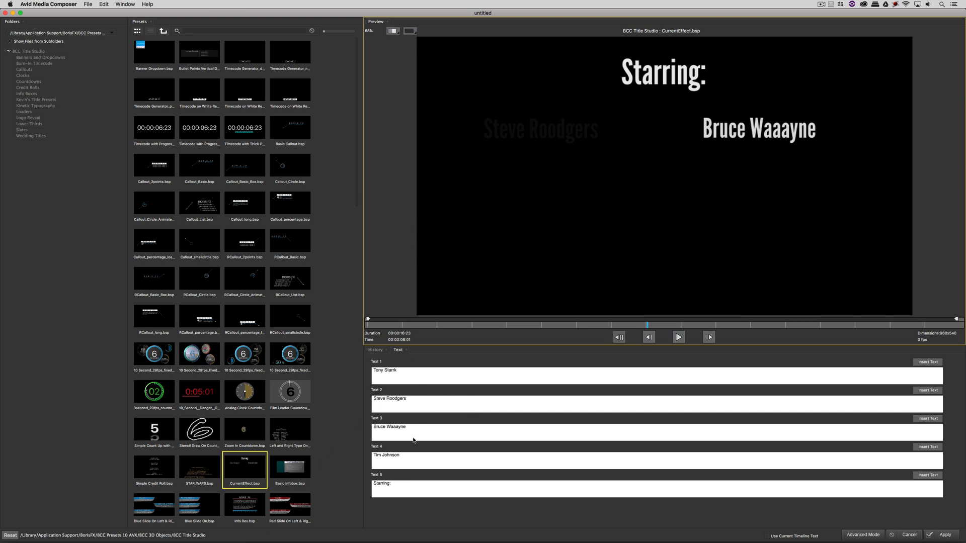
pyautogui.moveTo(413, 505)
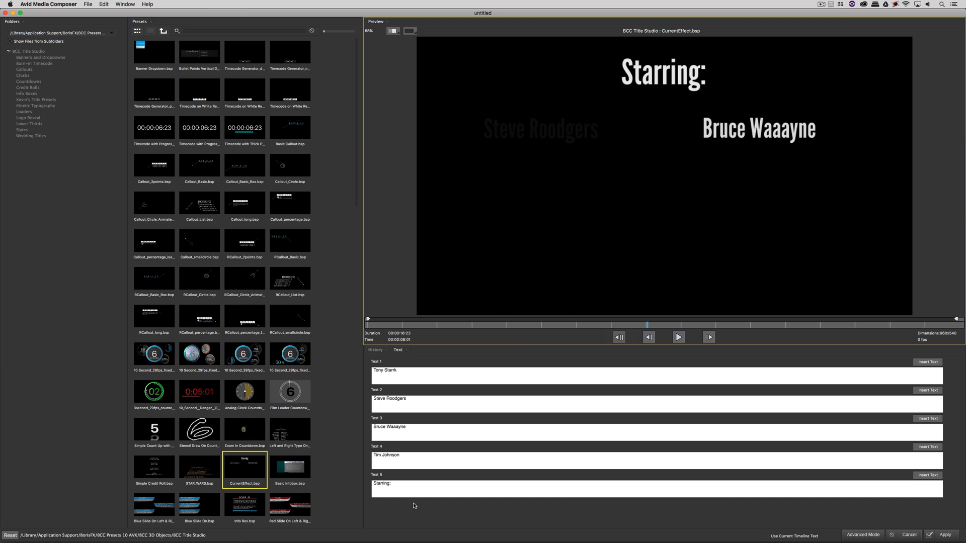
pyautogui.moveTo(731, 476)
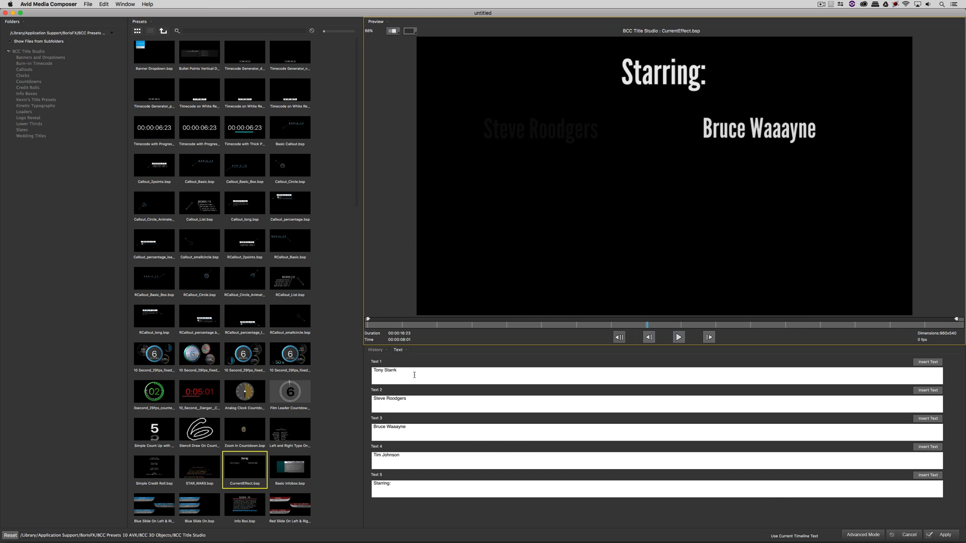
pyautogui.moveTo(869, 540)
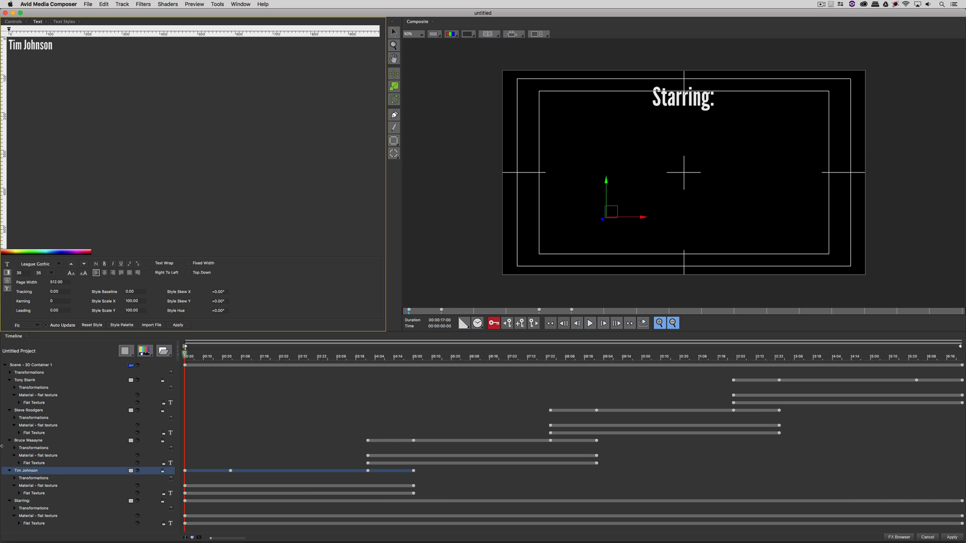
pyautogui.moveTo(34, 382)
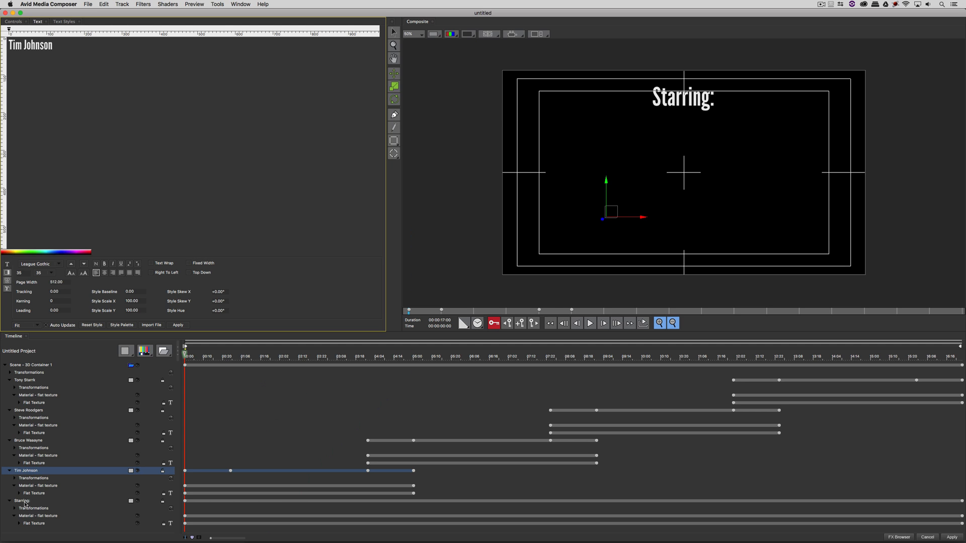
# Select the Starring: layer and send the credit titles to the FX Browser.
pyautogui.click(25, 500)
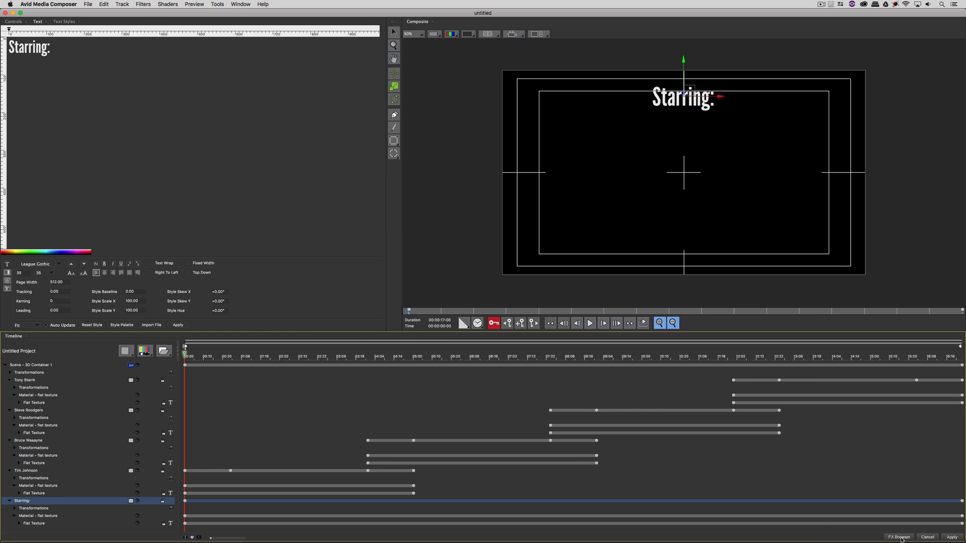
pyautogui.click(899, 537)
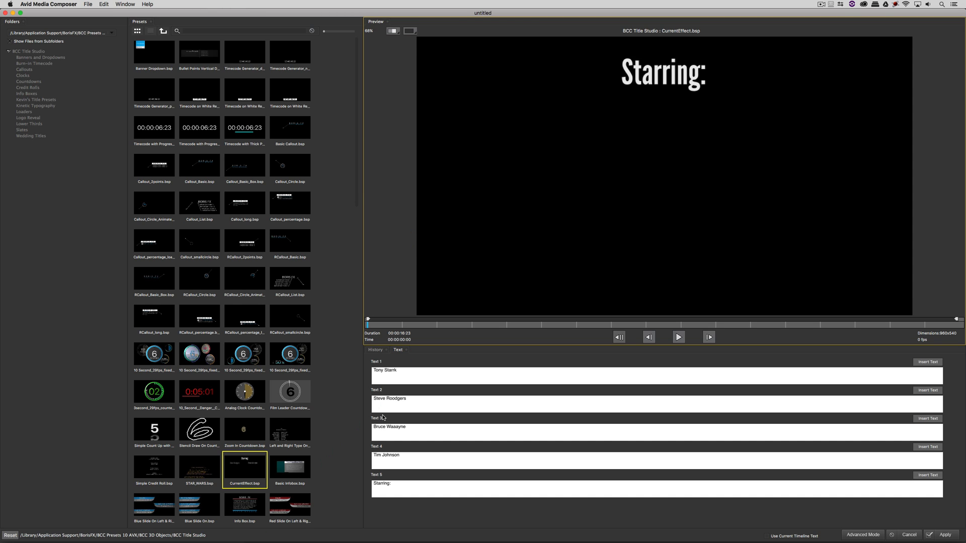
pyautogui.moveTo(502, 341)
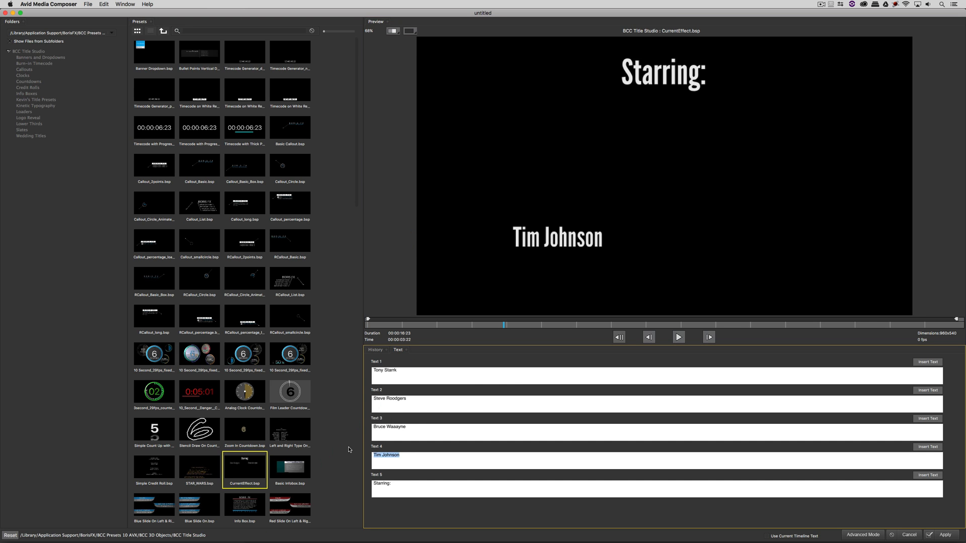
# Rename the fourth credit to 'Kevin P McAuliffe' and apply the credits to the sequence.
pyautogui.write('Kei')
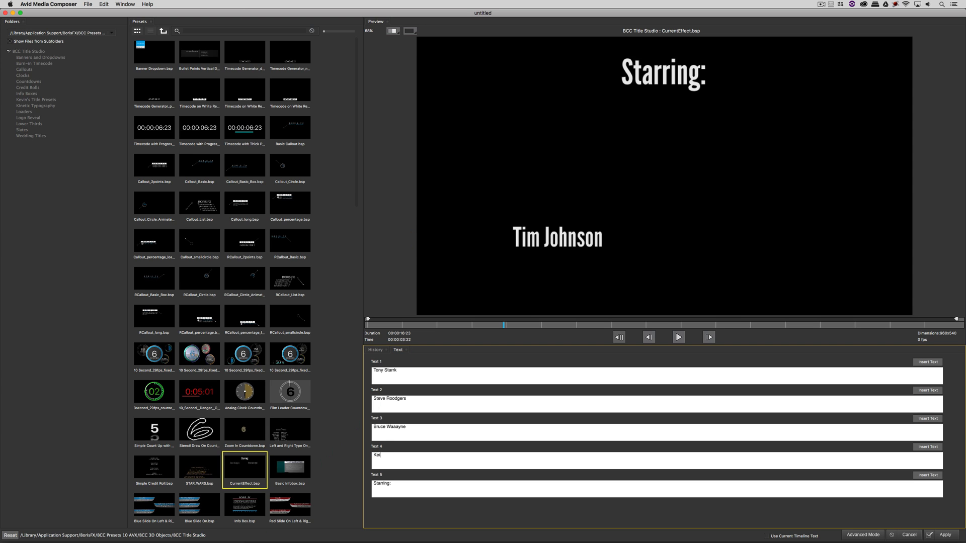
pyautogui.write('Kevin P McAuliffe')
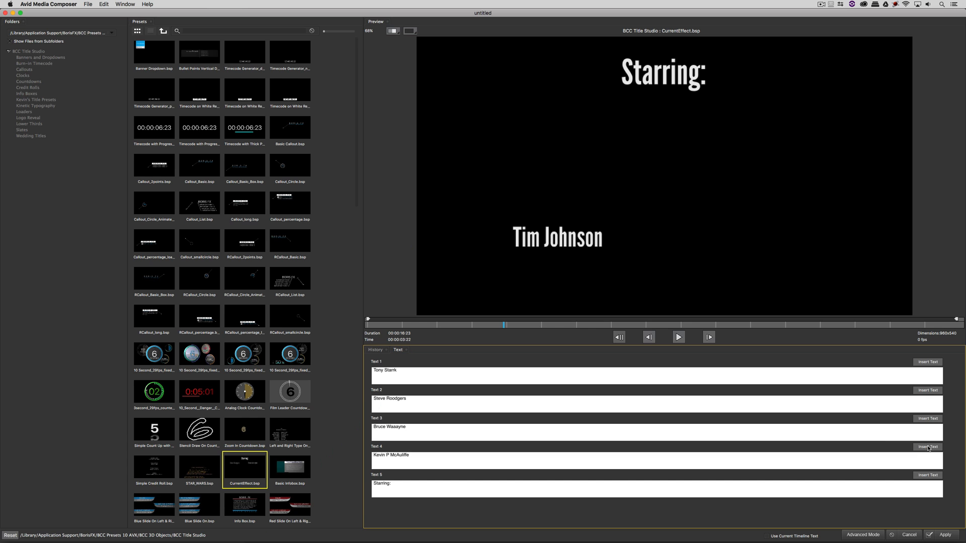
pyautogui.click(927, 447)
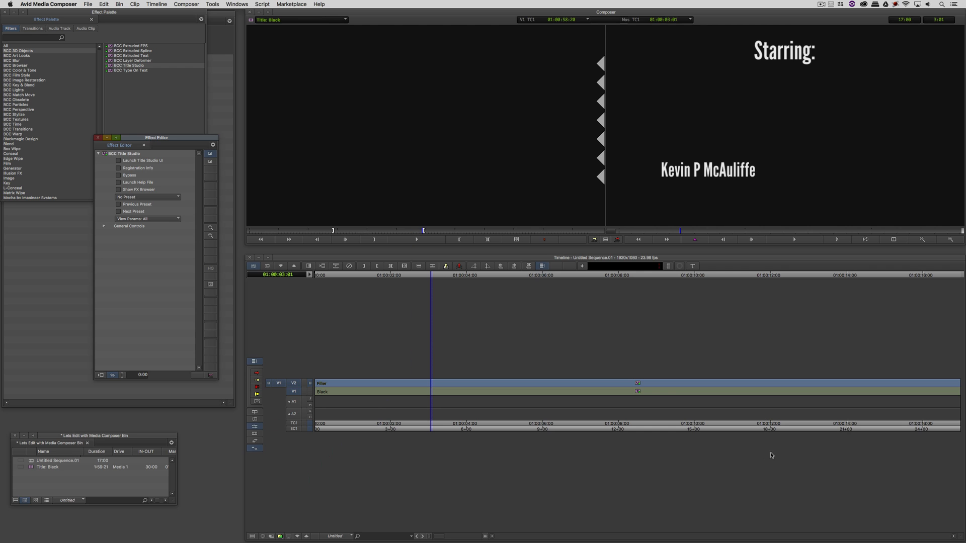
pyautogui.moveTo(679, 438)
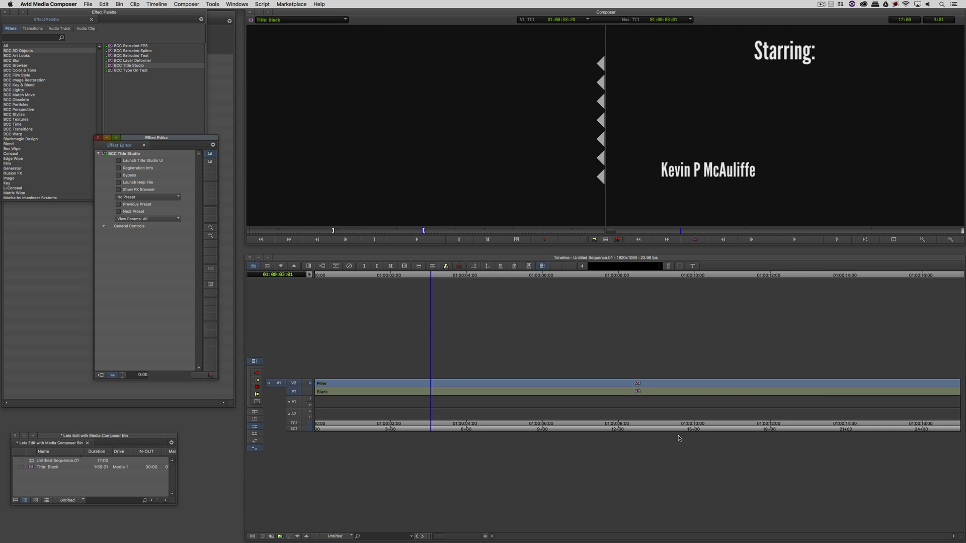
pyautogui.moveTo(584, 389)
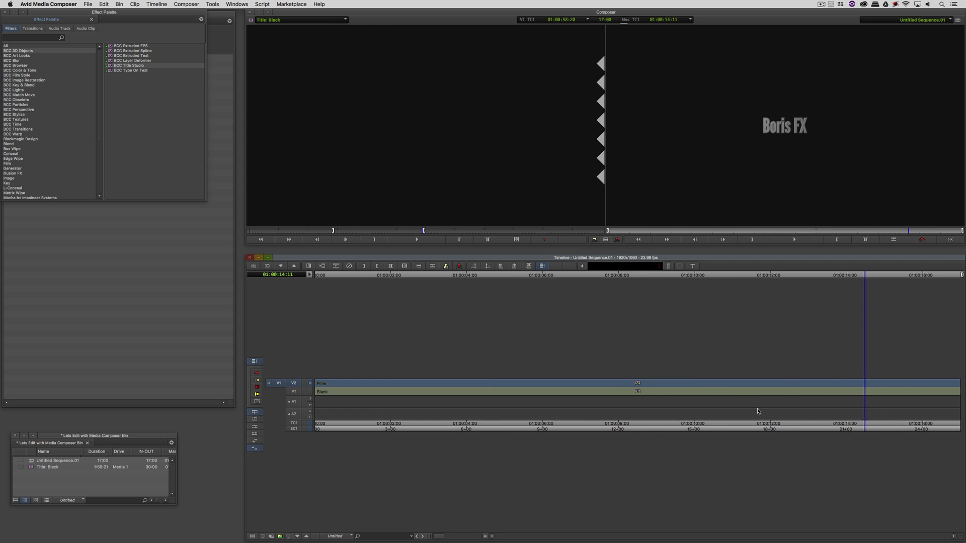
# Check the title effect's Preset list without choosing one, then launch the FX Browser.
pyautogui.click(490, 425)
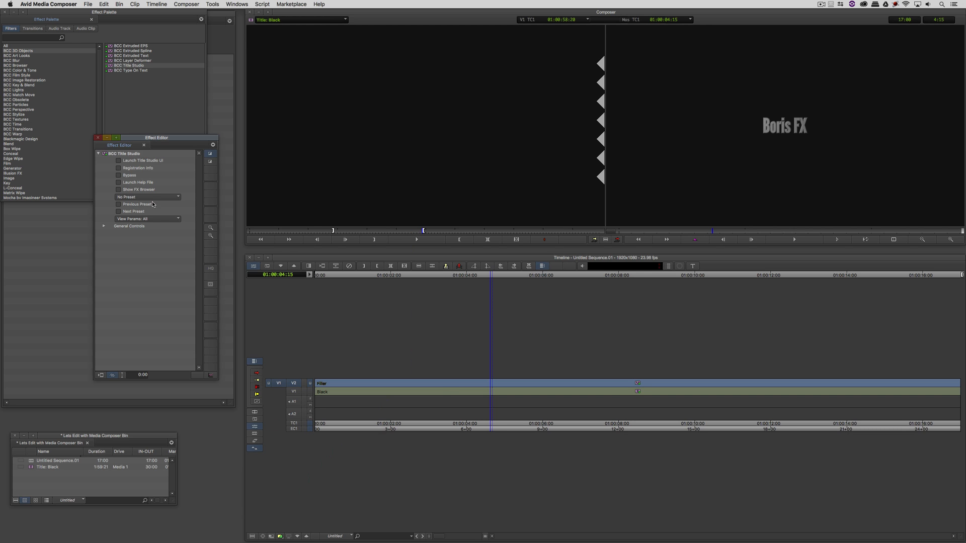
pyautogui.click(148, 197)
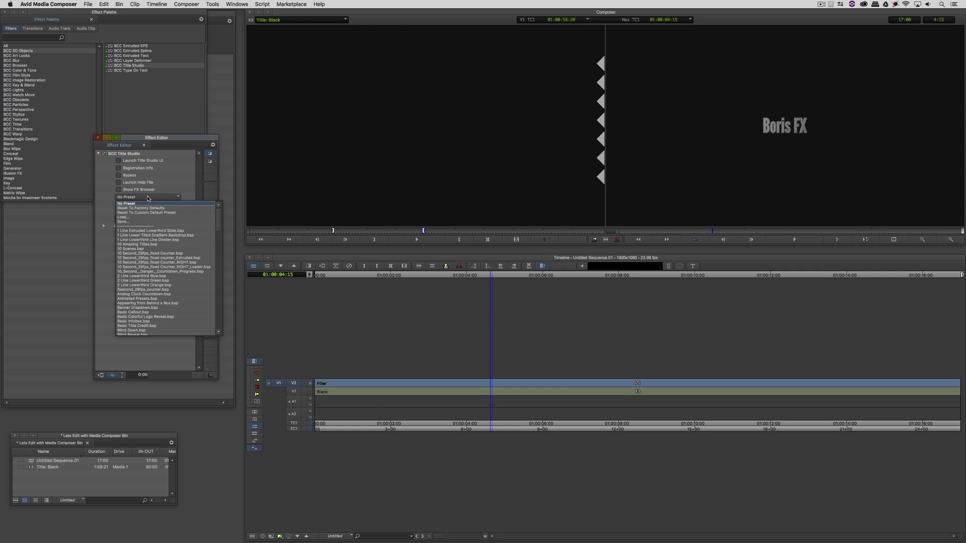
pyautogui.click(147, 196)
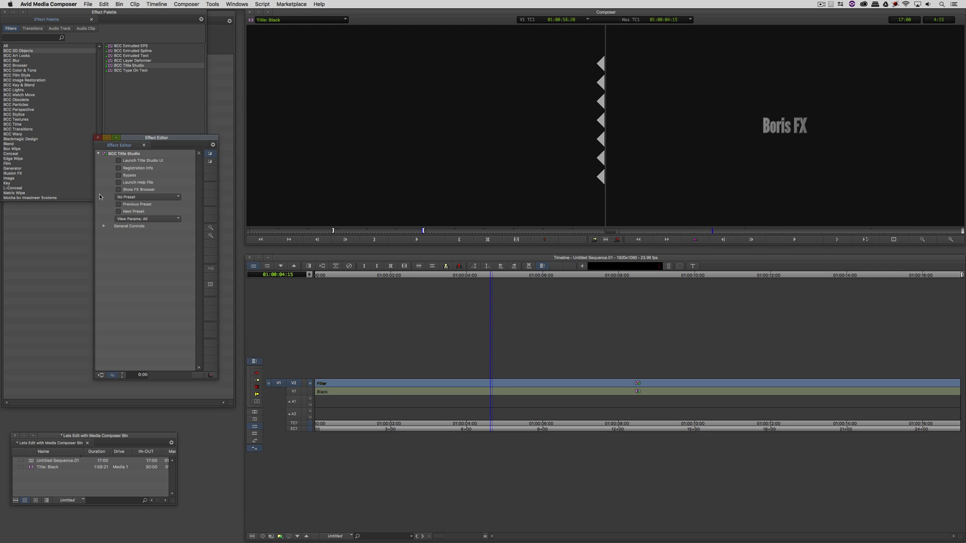
pyautogui.moveTo(140, 191)
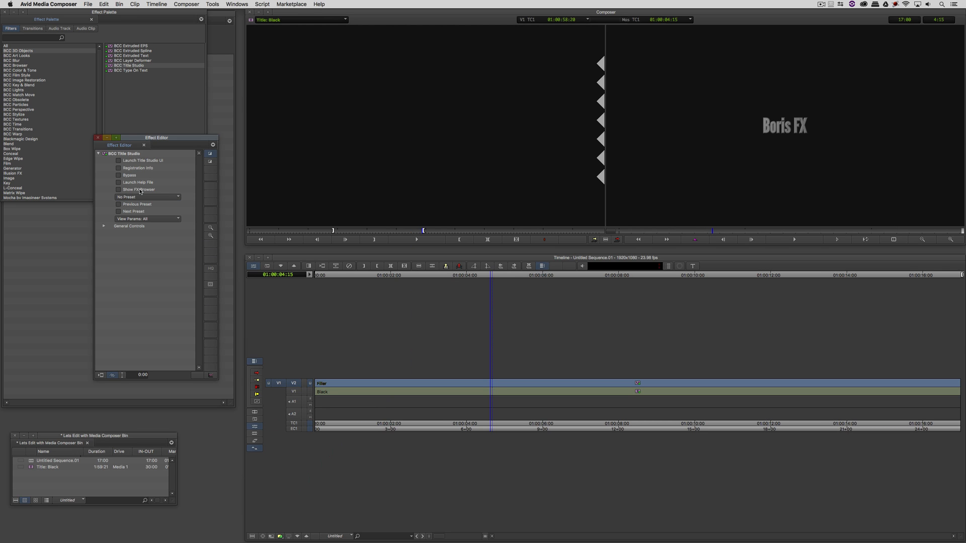
pyautogui.click(119, 190)
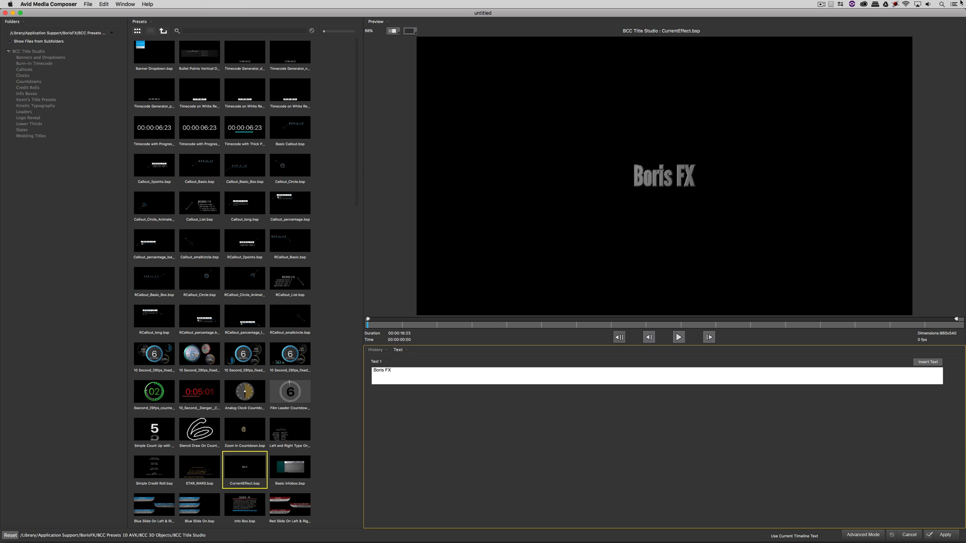
pyautogui.scroll(-3)
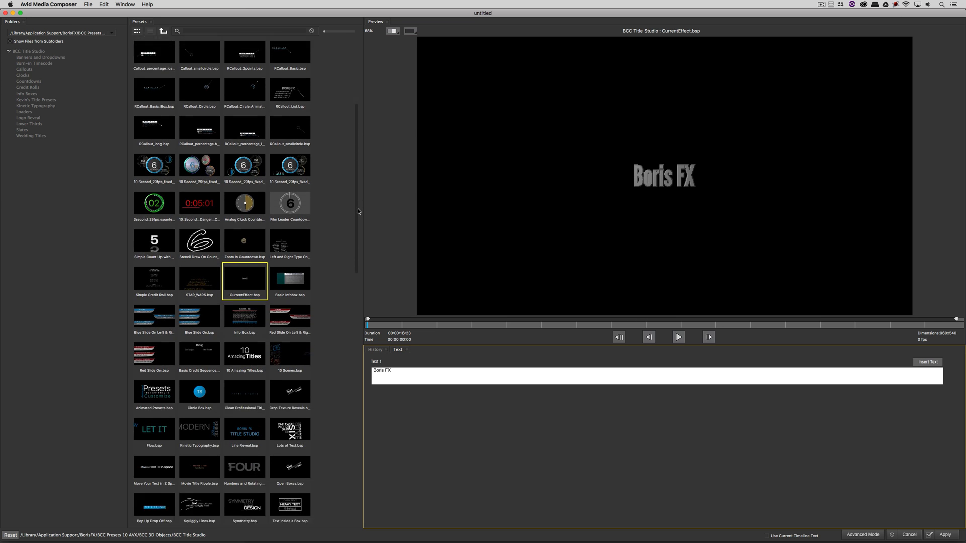
pyautogui.scroll(-3)
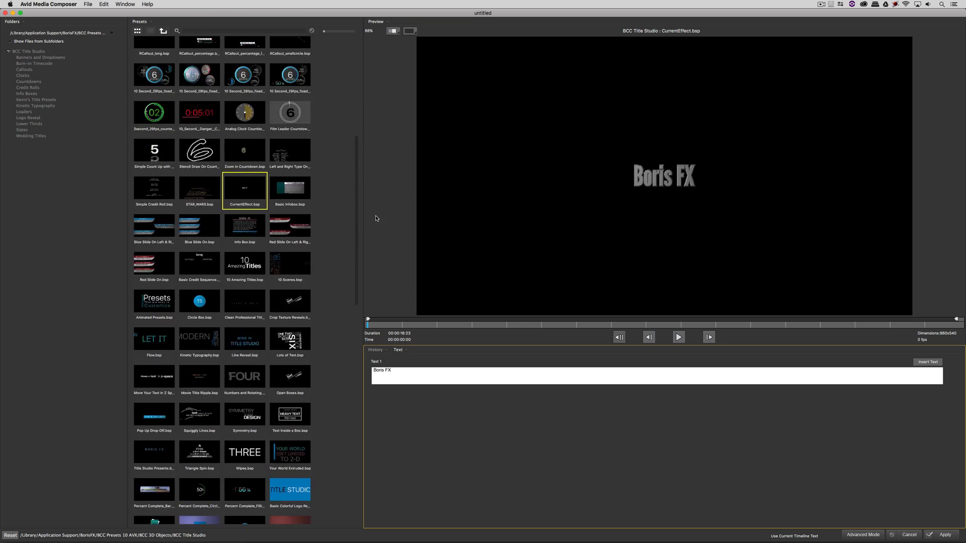
pyautogui.scroll(3)
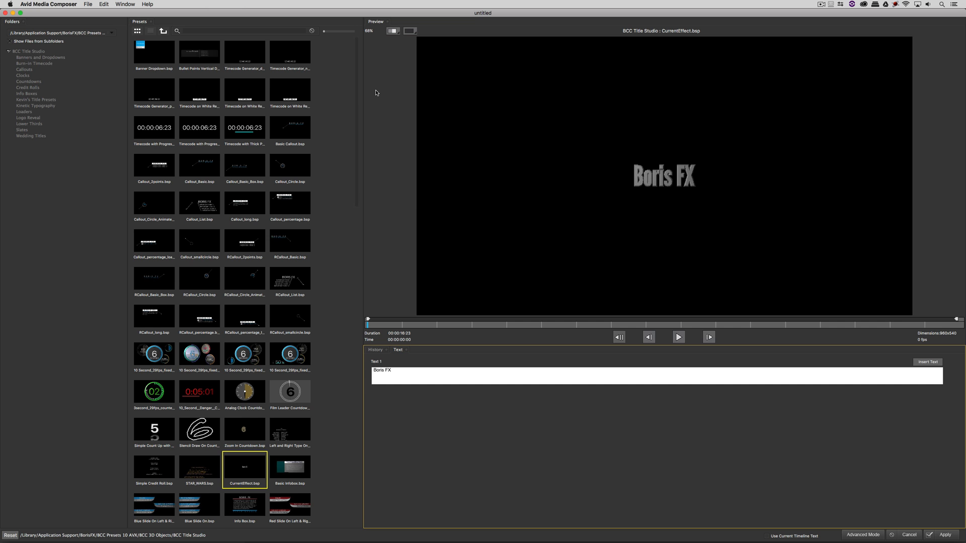
pyautogui.scroll(-3)
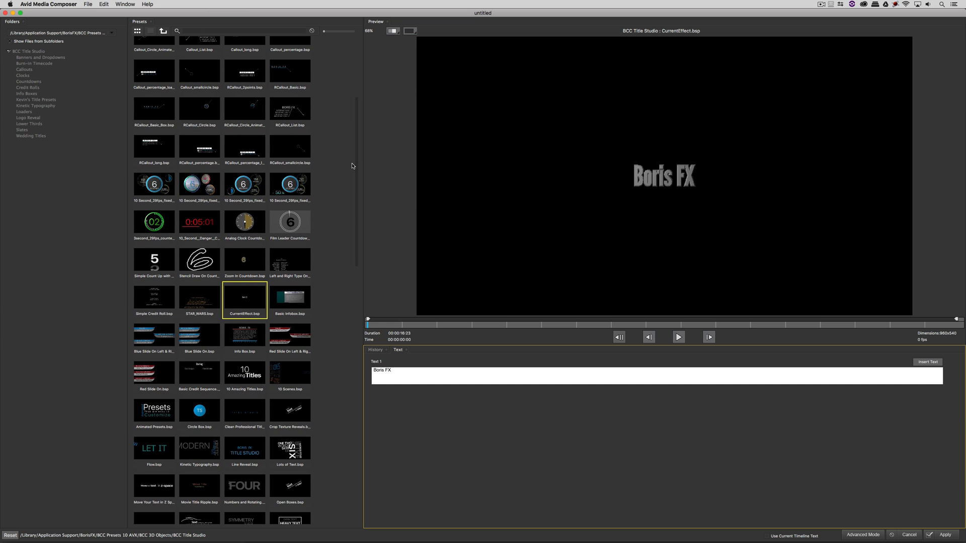
pyautogui.moveTo(357, 182)
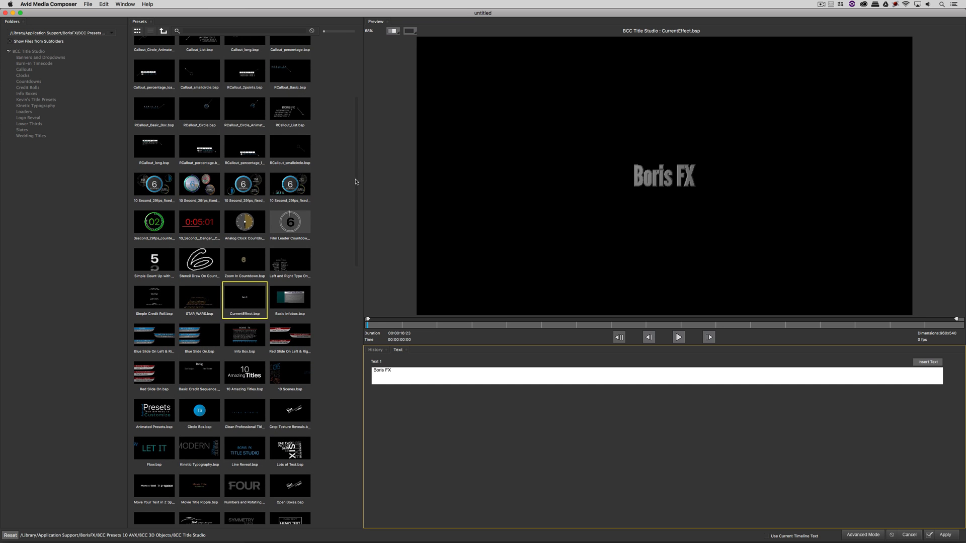
pyautogui.scroll(3)
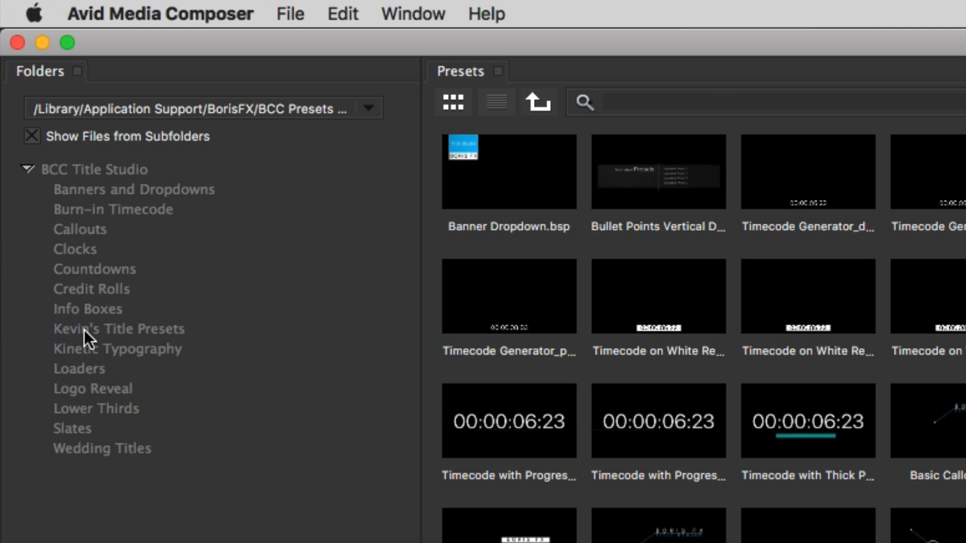
# Load the Basic Credit Sequence preset from the Kevin's Title Presets folder.
pyautogui.click(118, 328)
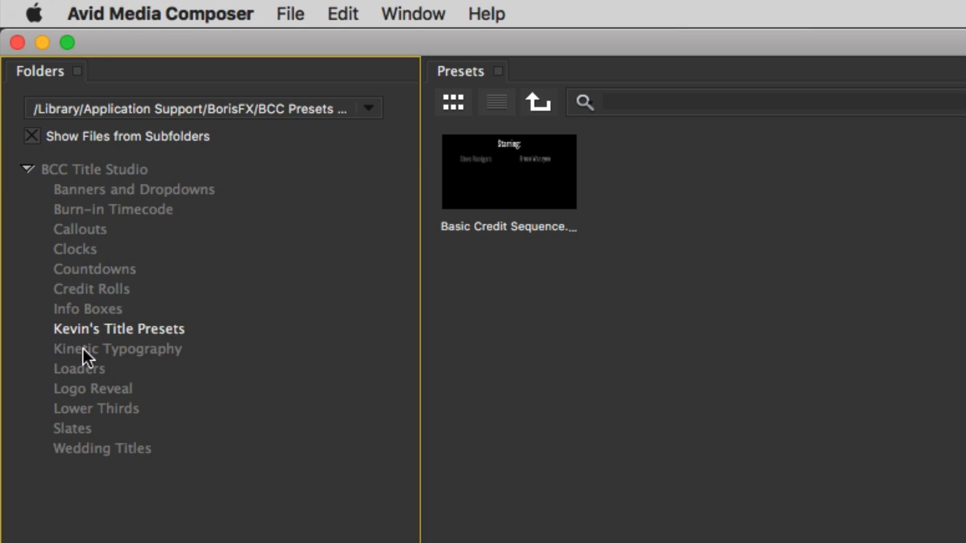
pyautogui.moveTo(110, 350)
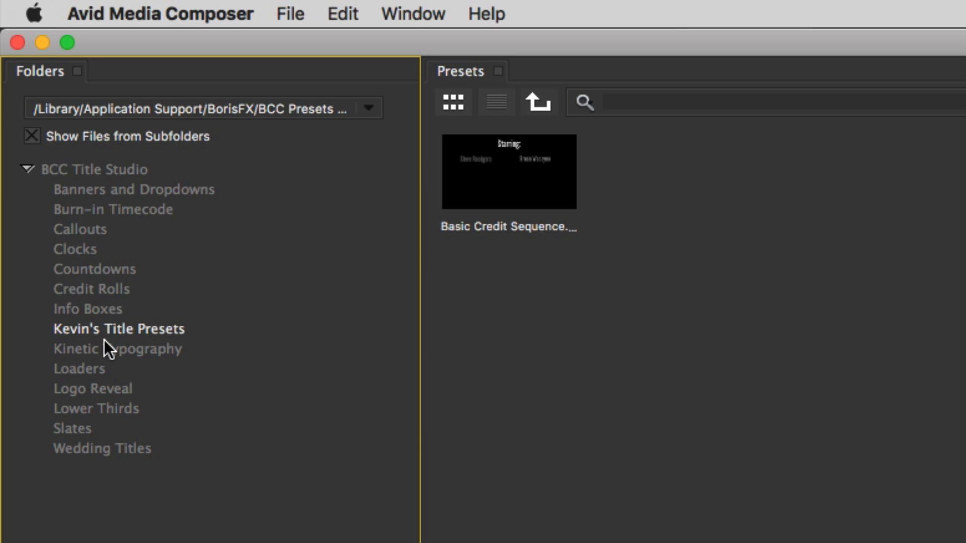
pyautogui.moveTo(110, 349)
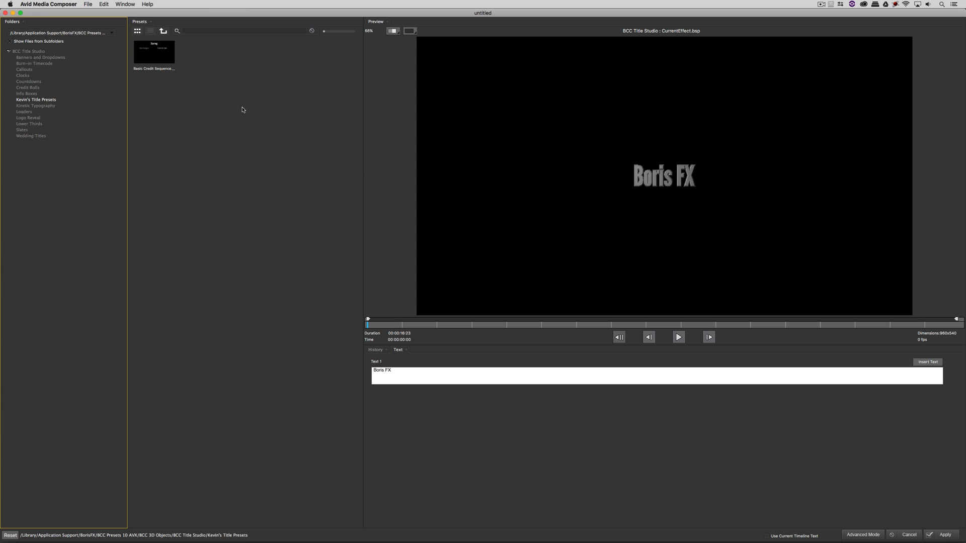
pyautogui.click(154, 51)
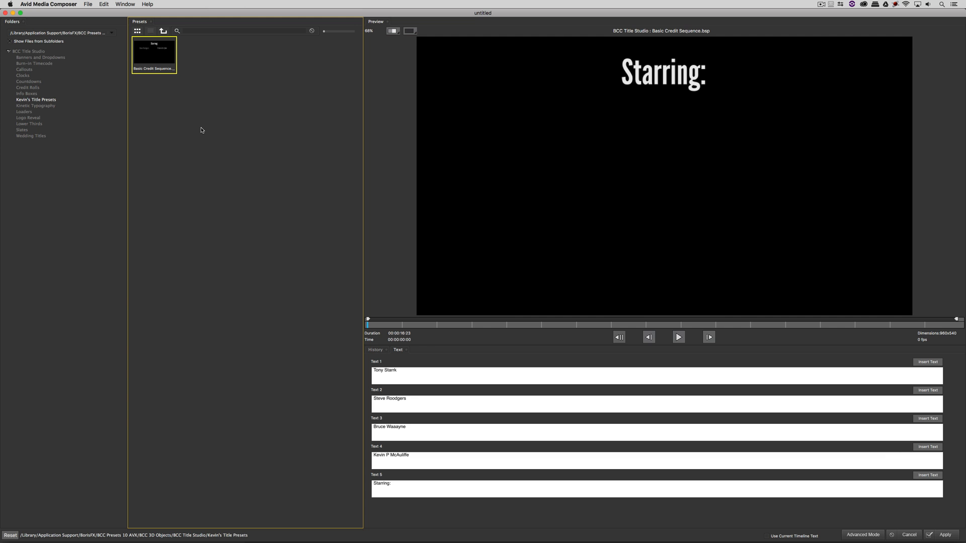
pyautogui.moveTo(495, 503)
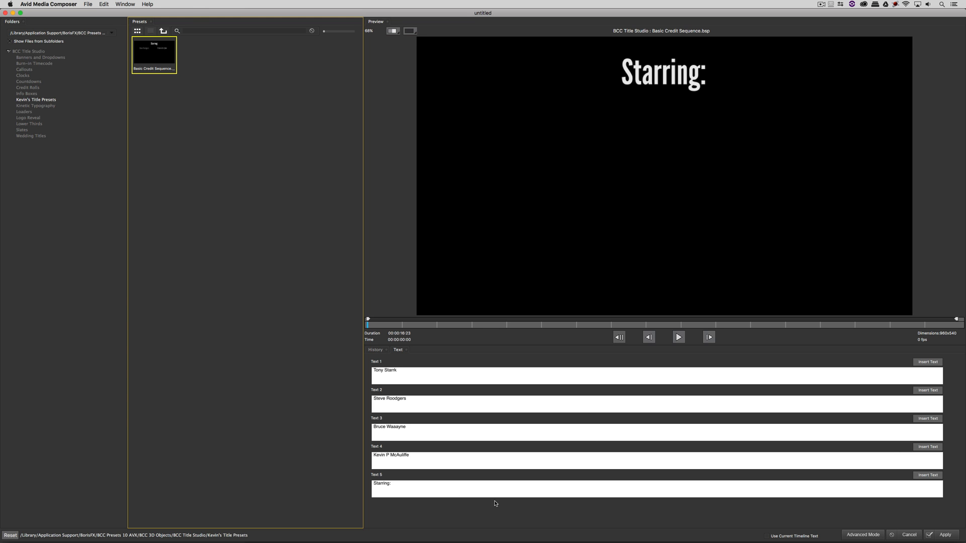